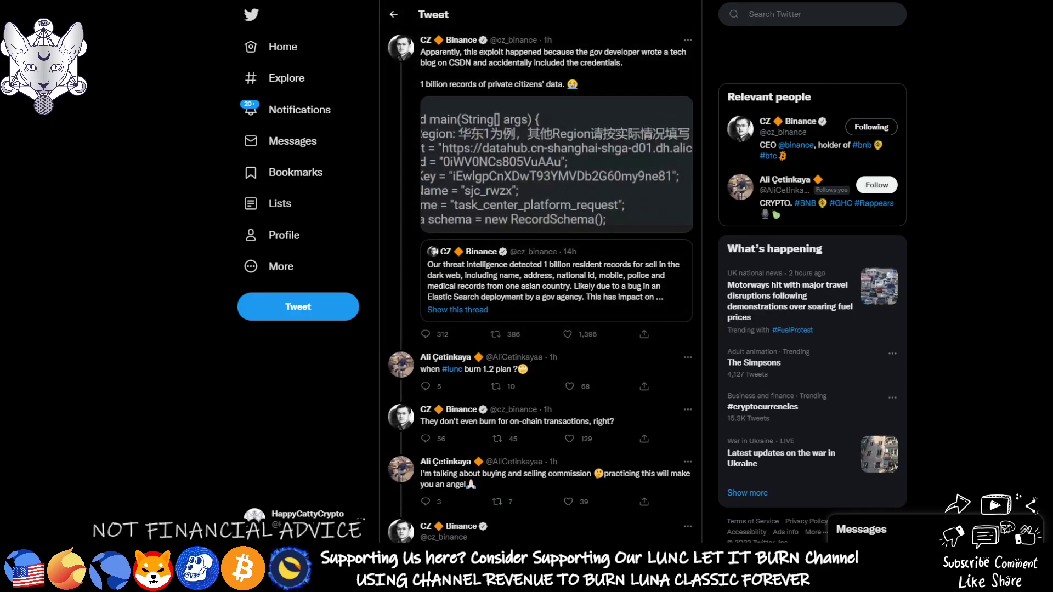
{"action": "mouse_move", "coordinate": [1016, 96]}
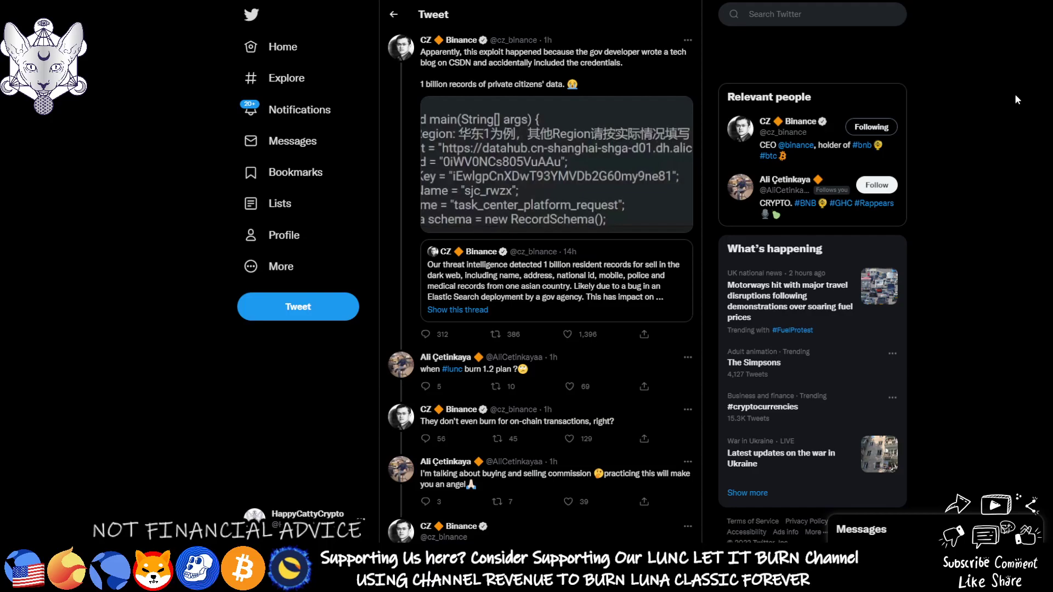
- Scroll down CZ Binance's thread to the reply about traders moving to less secure platforms and its responses
{"action": "scroll", "scroll_direction": "down", "scroll_amount": 3}
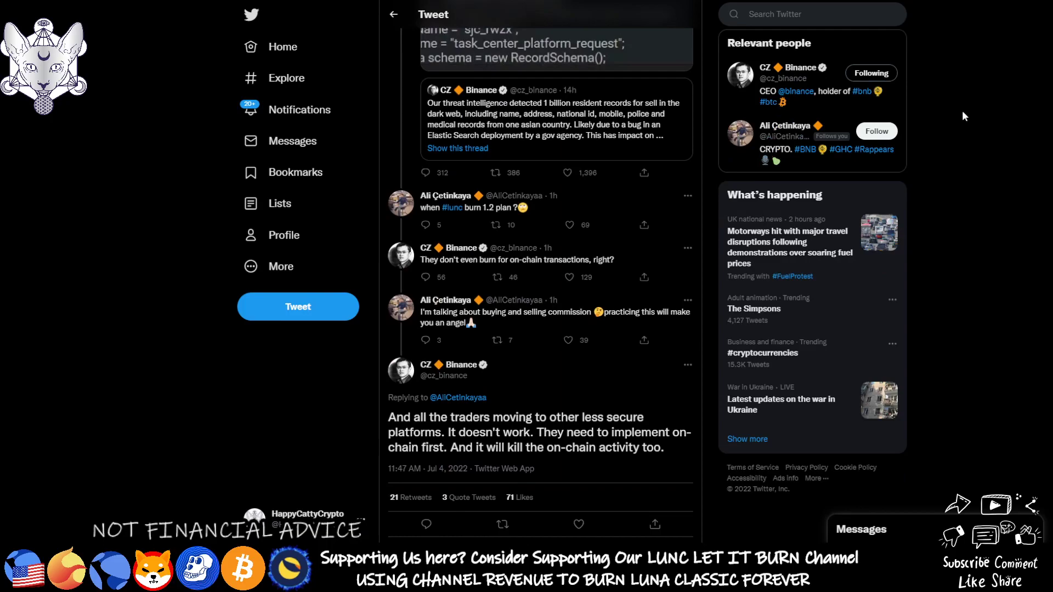
{"action": "scroll", "scroll_direction": "down", "scroll_amount": 3}
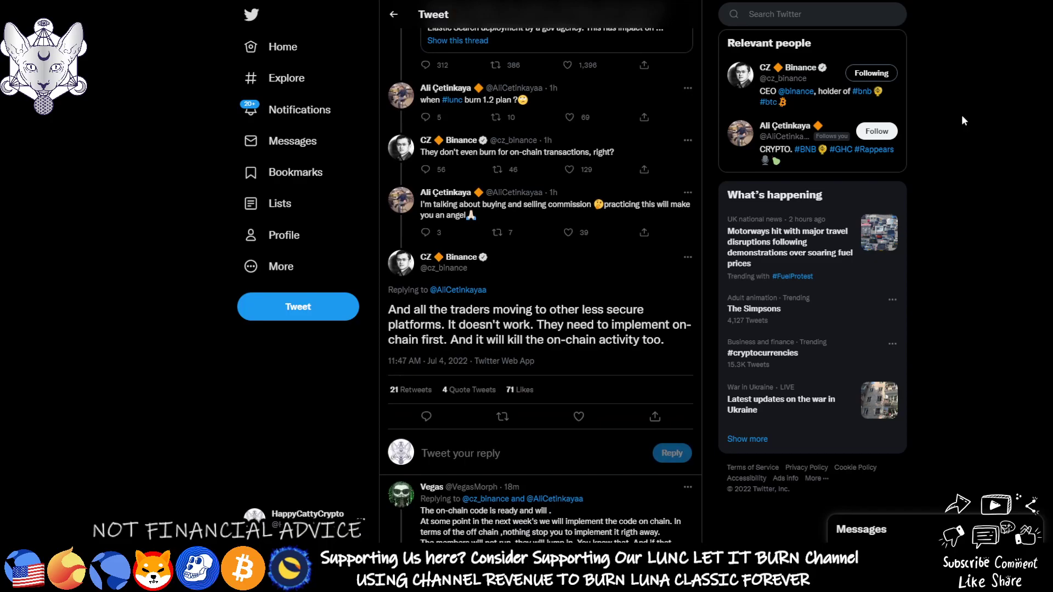
{"action": "mouse_move", "coordinate": [385, 221]}
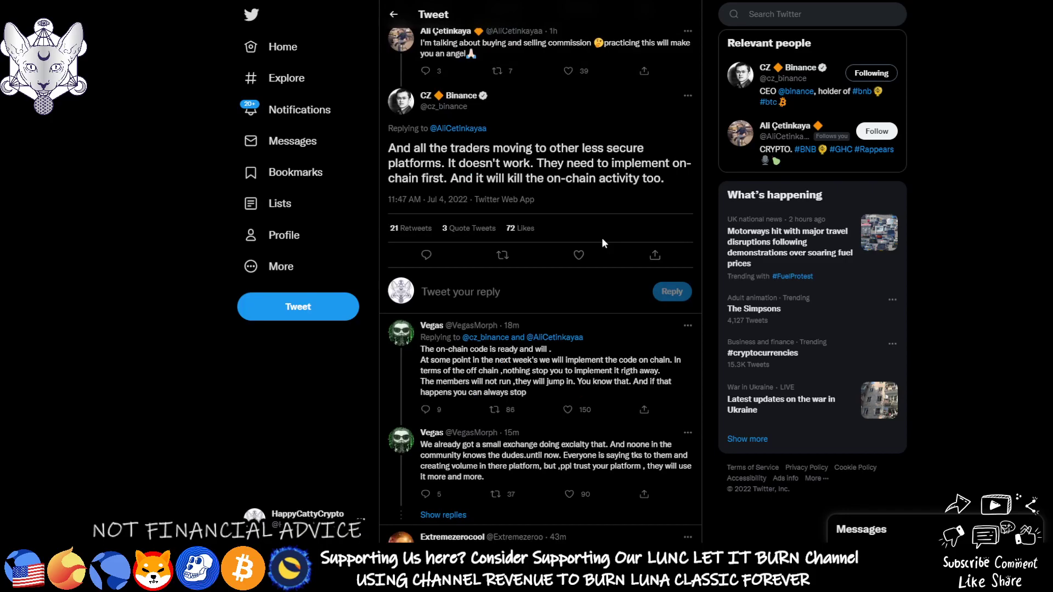
{"action": "mouse_move", "coordinate": [646, 194]}
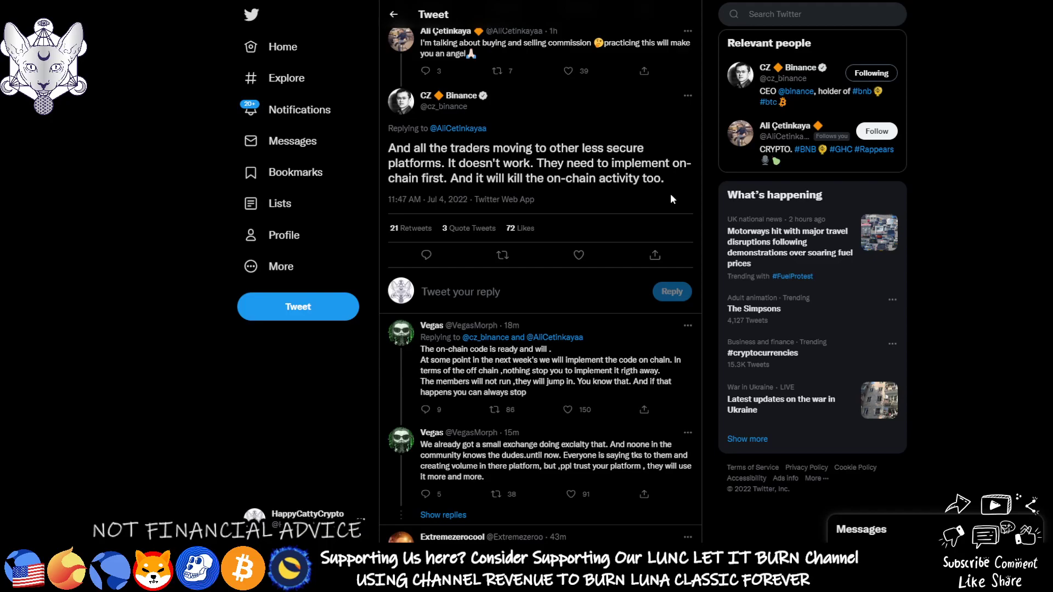
{"action": "mouse_move", "coordinate": [683, 200]}
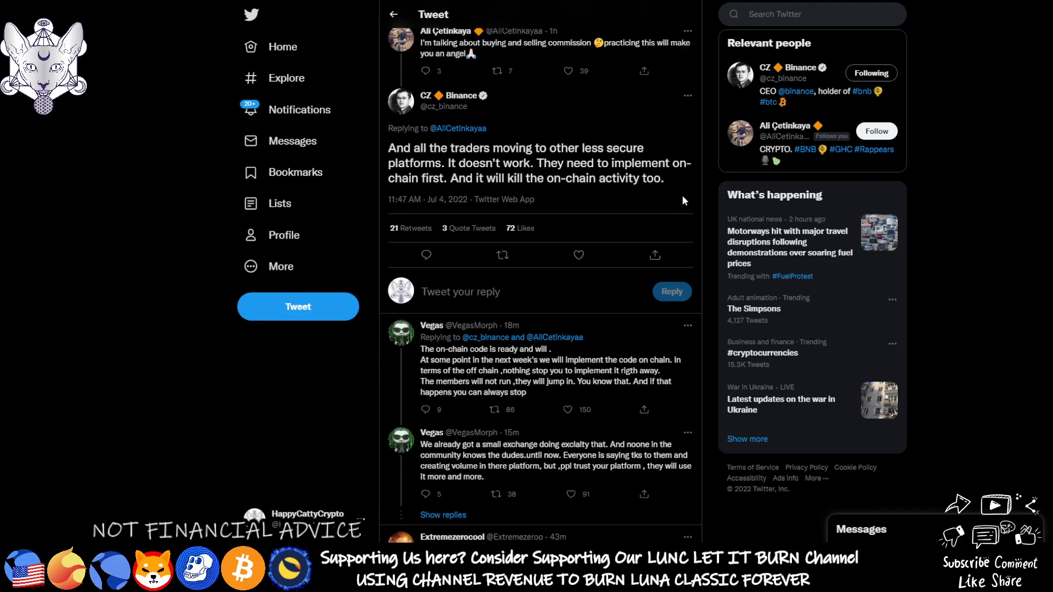
{"action": "mouse_move", "coordinate": [684, 202]}
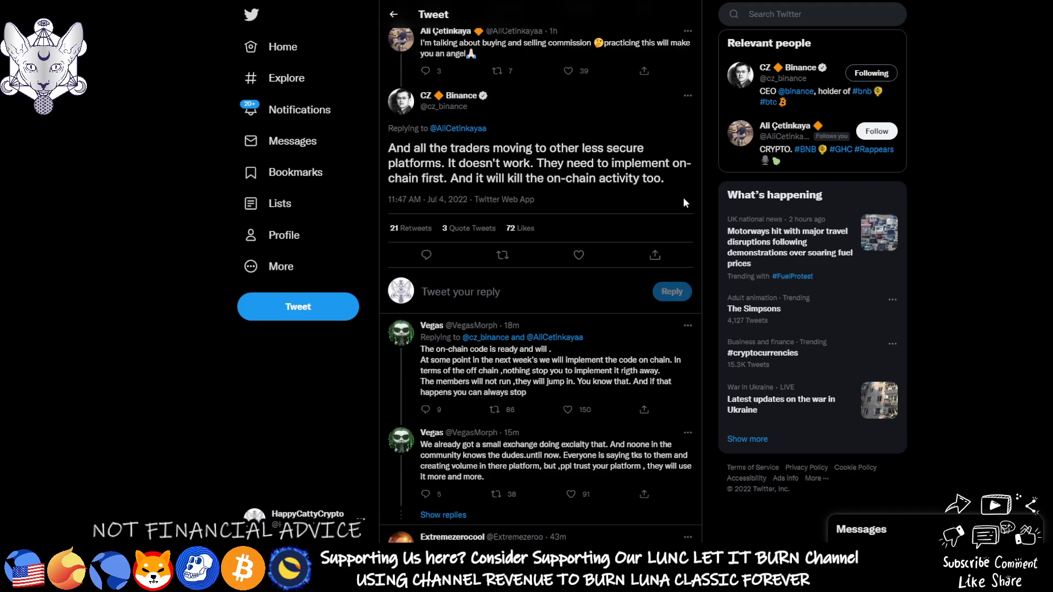
{"action": "scroll", "scroll_direction": "down", "scroll_amount": 3}
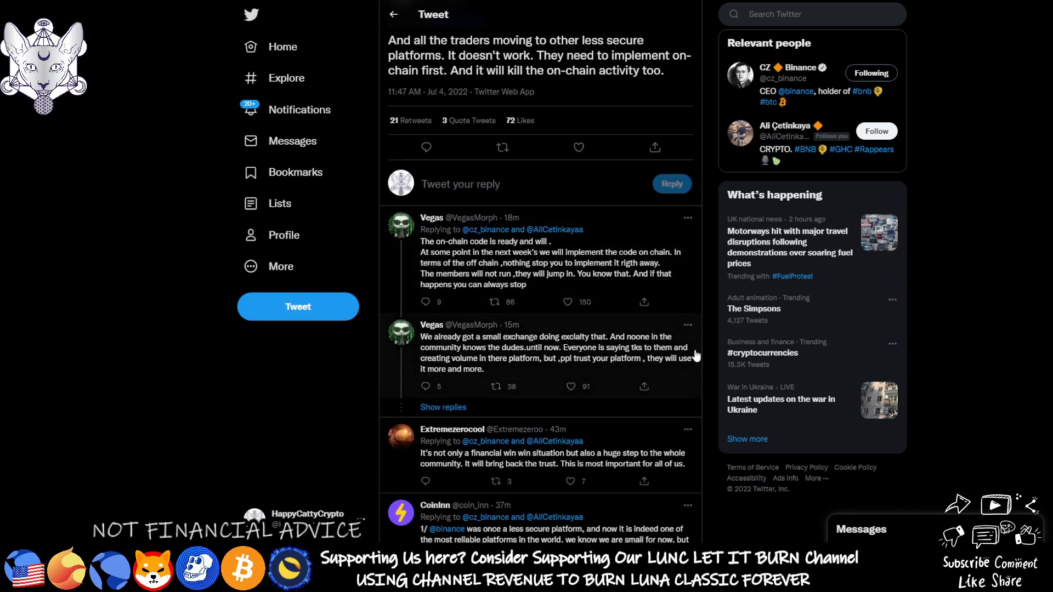
{"action": "left_click", "coordinate": [567, 303]}
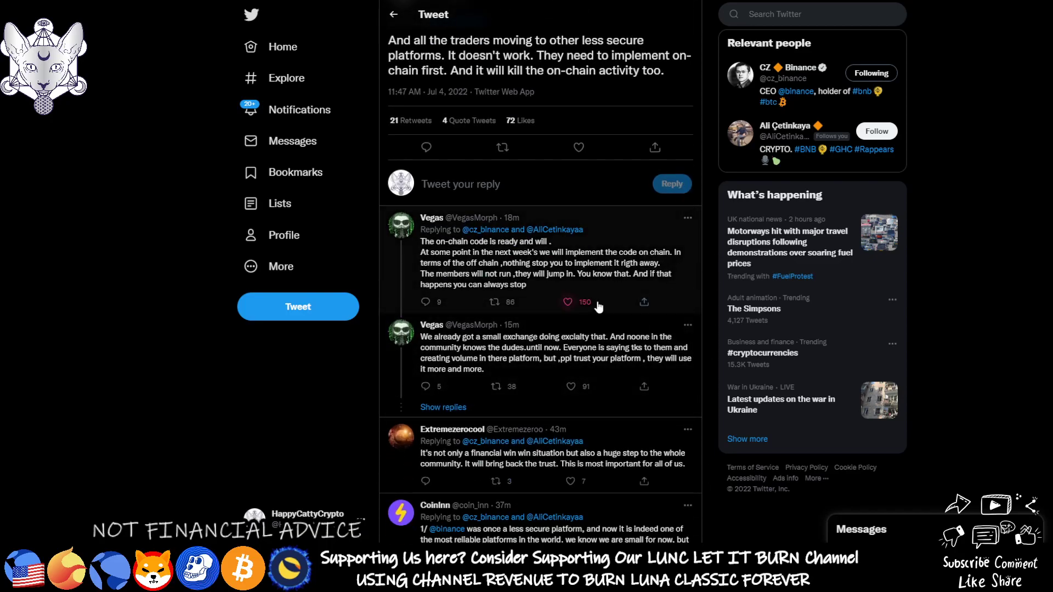
{"action": "left_click", "coordinate": [568, 303]}
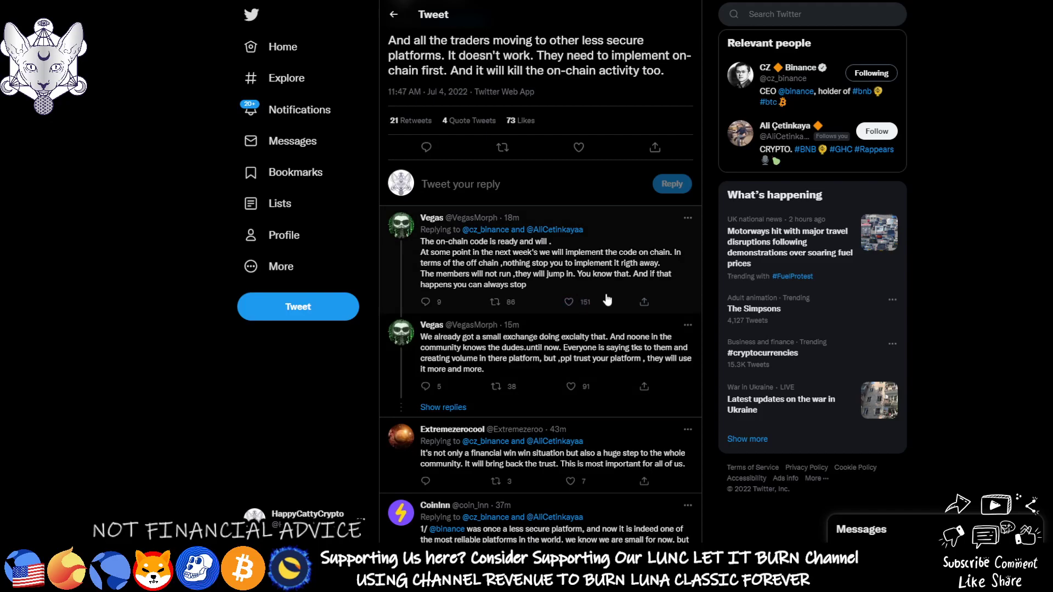
{"action": "left_click", "coordinate": [497, 302]}
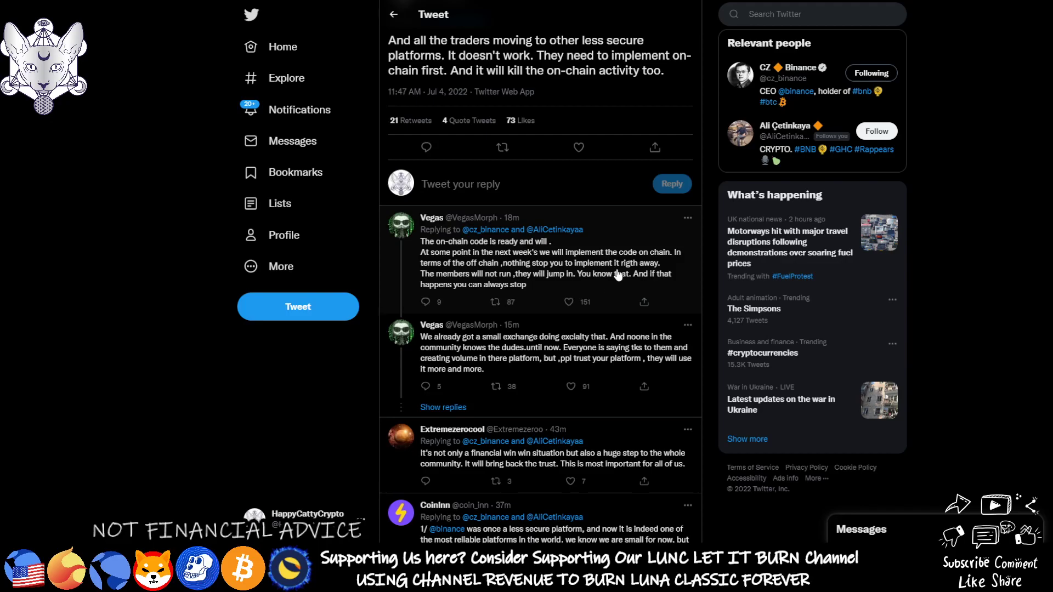
{"action": "mouse_move", "coordinate": [601, 330]}
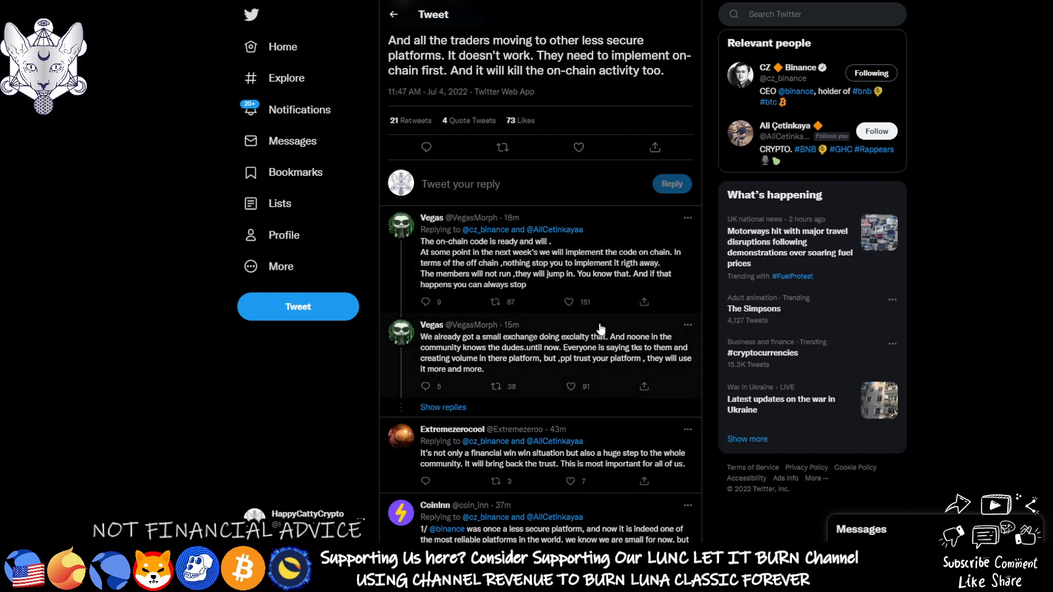
{"action": "mouse_move", "coordinate": [658, 261]}
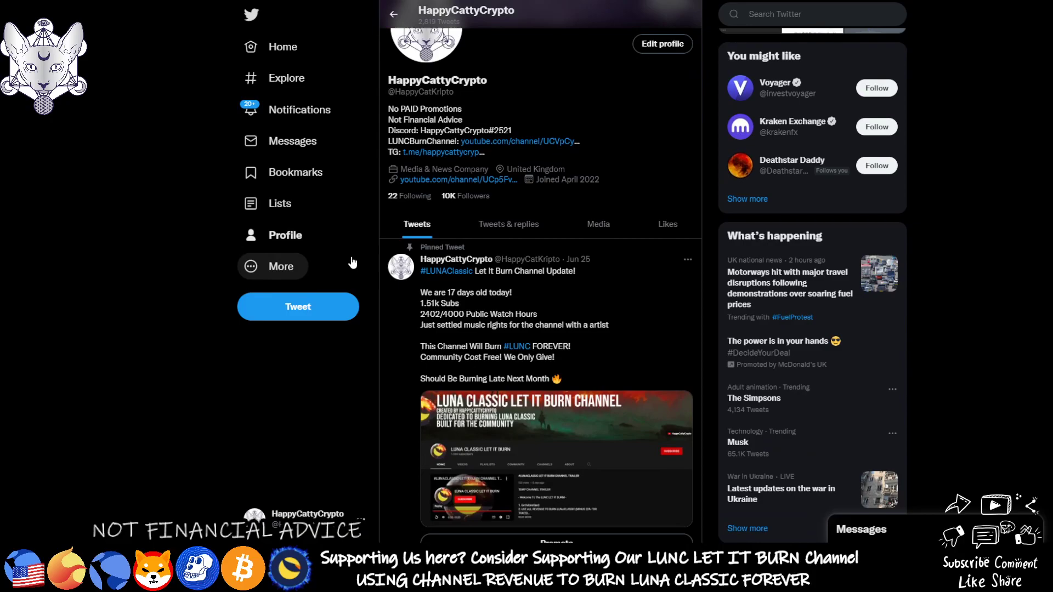
- Scroll the HappyCattyCrypto profile and enlarge the 3568 Concerns & Pitfalls tweet's image
{"action": "scroll", "scroll_direction": "down", "scroll_amount": 3}
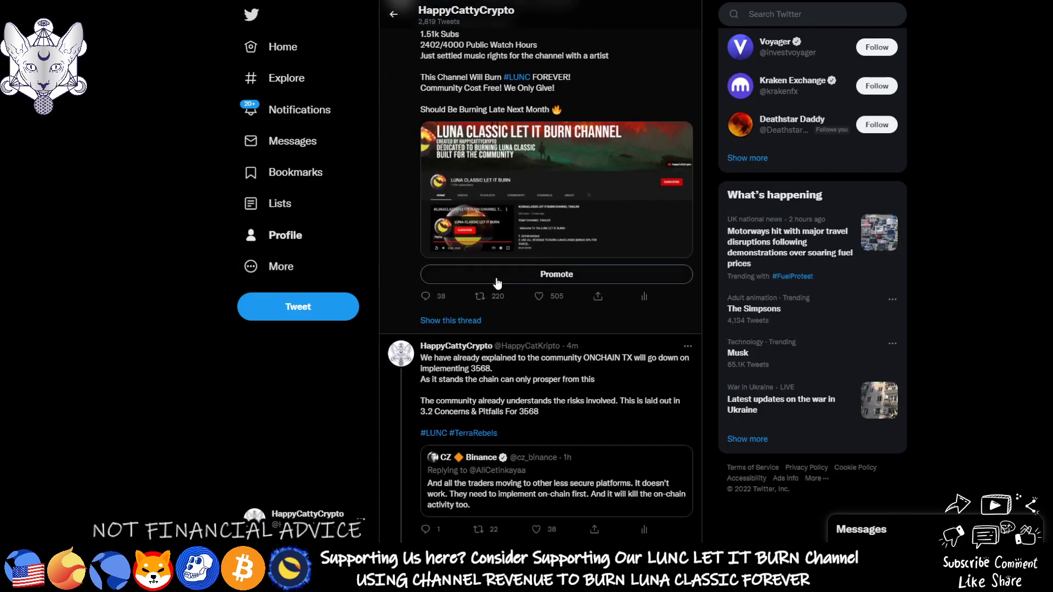
{"action": "scroll", "scroll_direction": "down", "scroll_amount": 3}
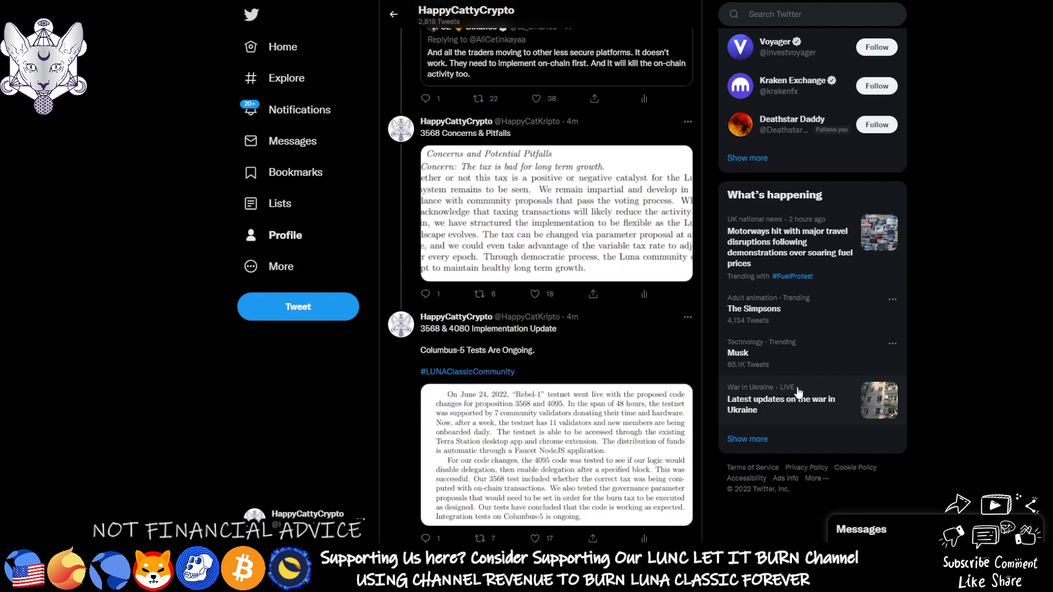
{"action": "scroll", "scroll_direction": "down", "scroll_amount": 3}
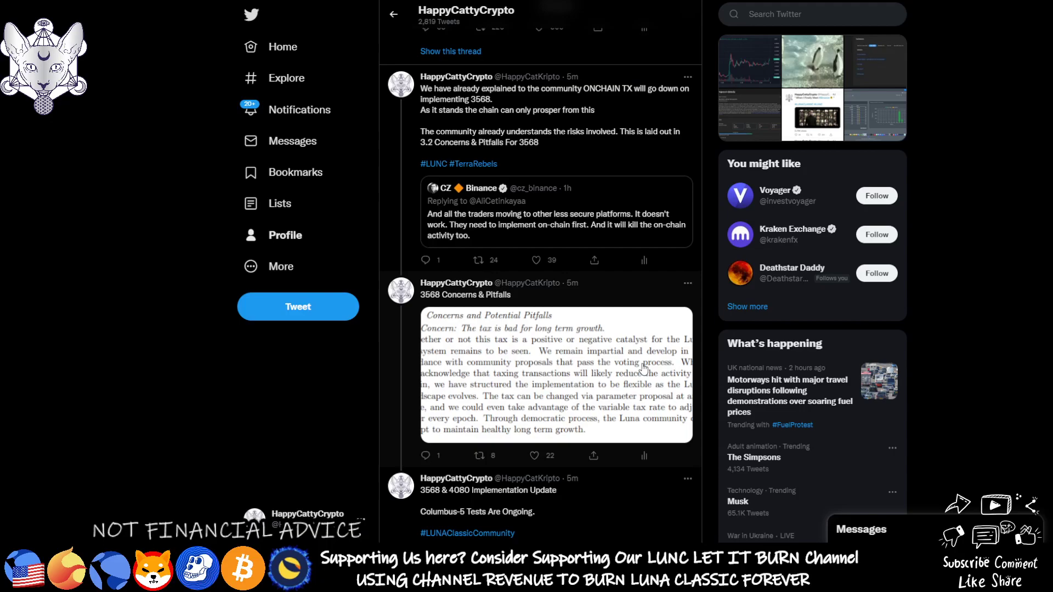
{"action": "left_click", "coordinate": [535, 260]}
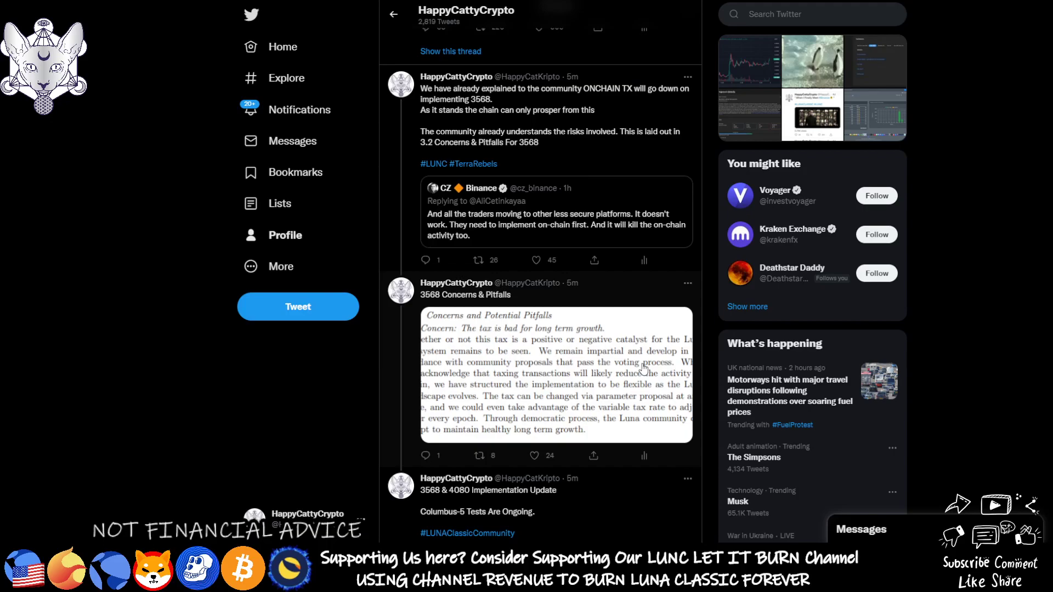
{"action": "mouse_move", "coordinate": [702, 279]}
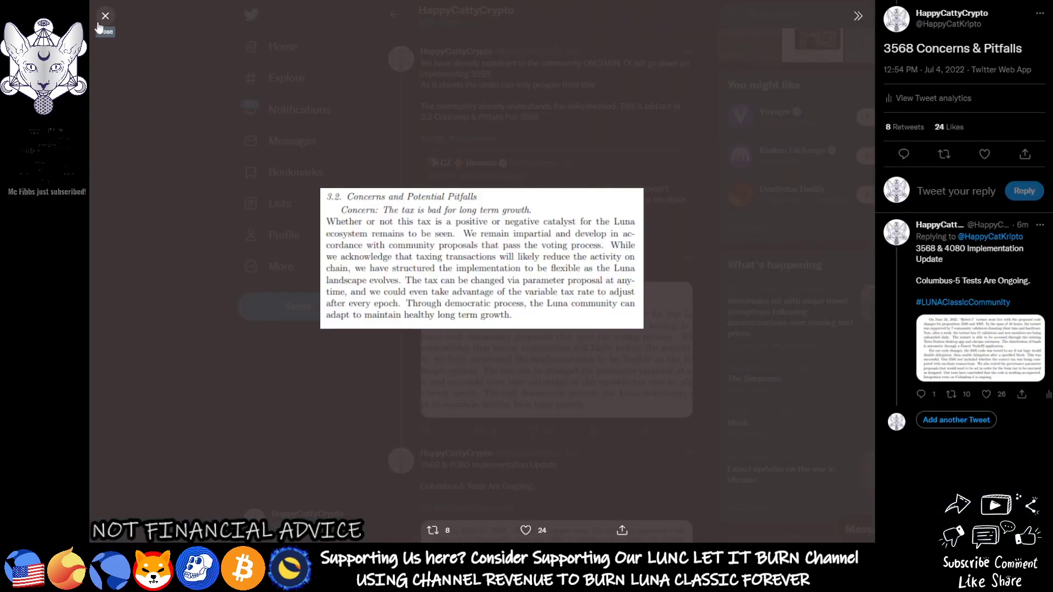
- Close the enlarged pitfalls image to return to the profile's tweets
{"action": "left_click", "coordinate": [106, 14]}
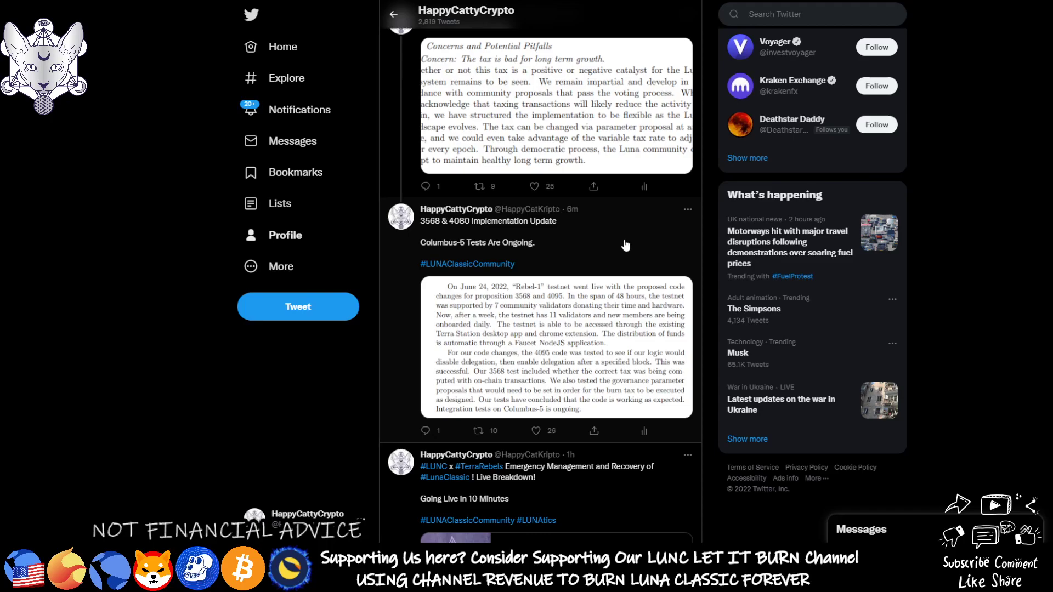
- Leave the implementation update tweet and switch to the Terra Station dashboard for Terra Classic
{"action": "left_click", "coordinate": [534, 430]}
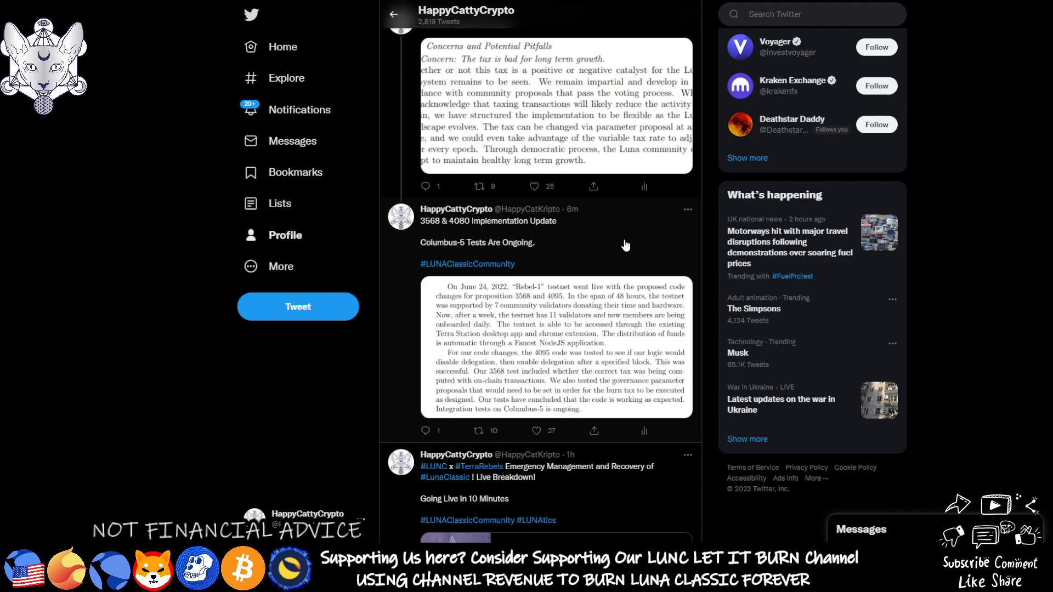
{"action": "left_click", "coordinate": [478, 187]}
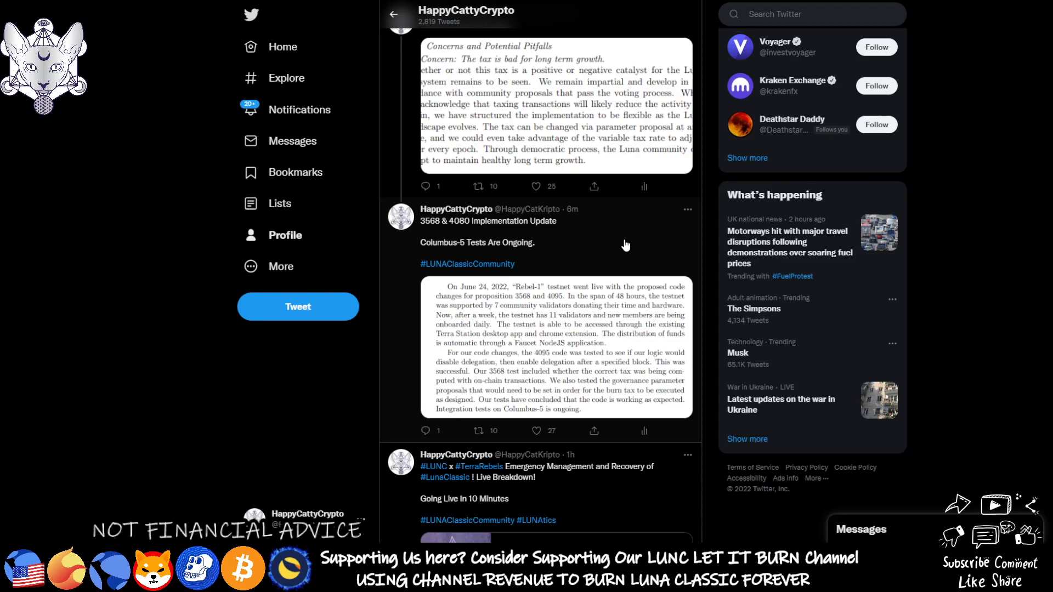
{"action": "left_click", "coordinate": [534, 430]}
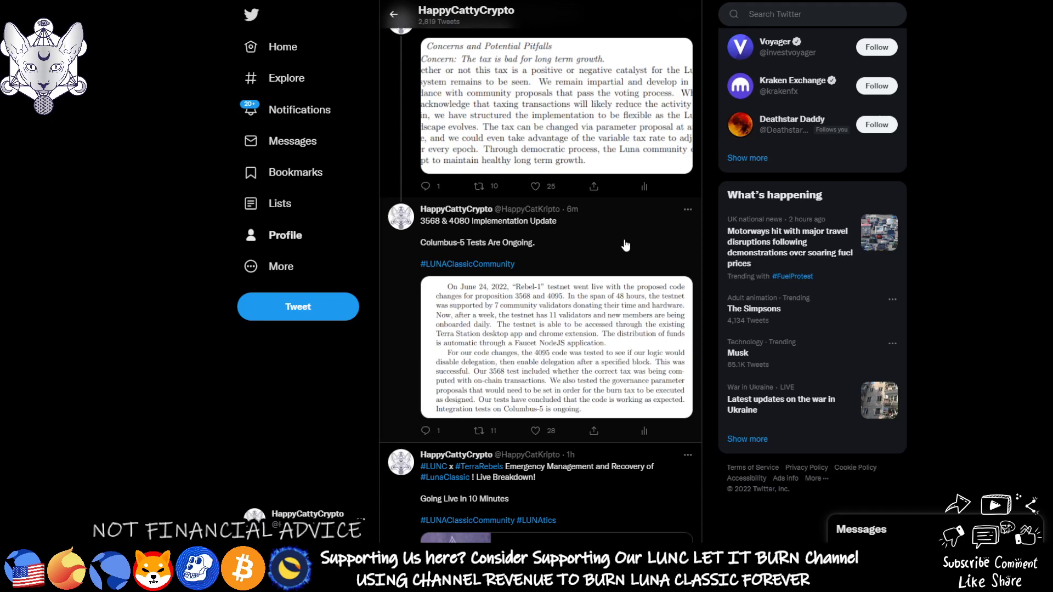
{"action": "left_click", "coordinate": [478, 187]}
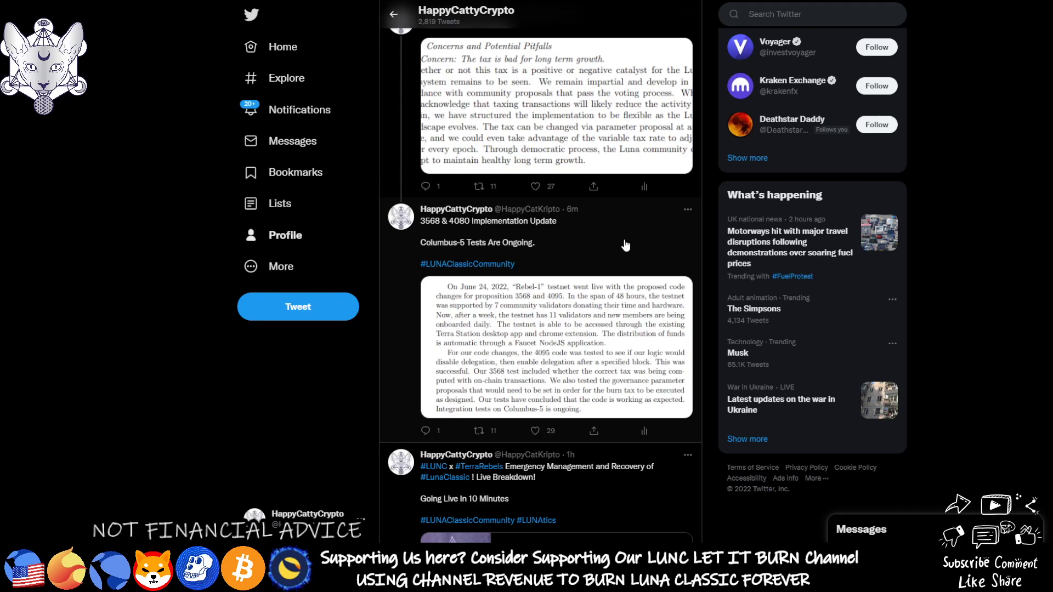
{"action": "left_click", "coordinate": [479, 430]}
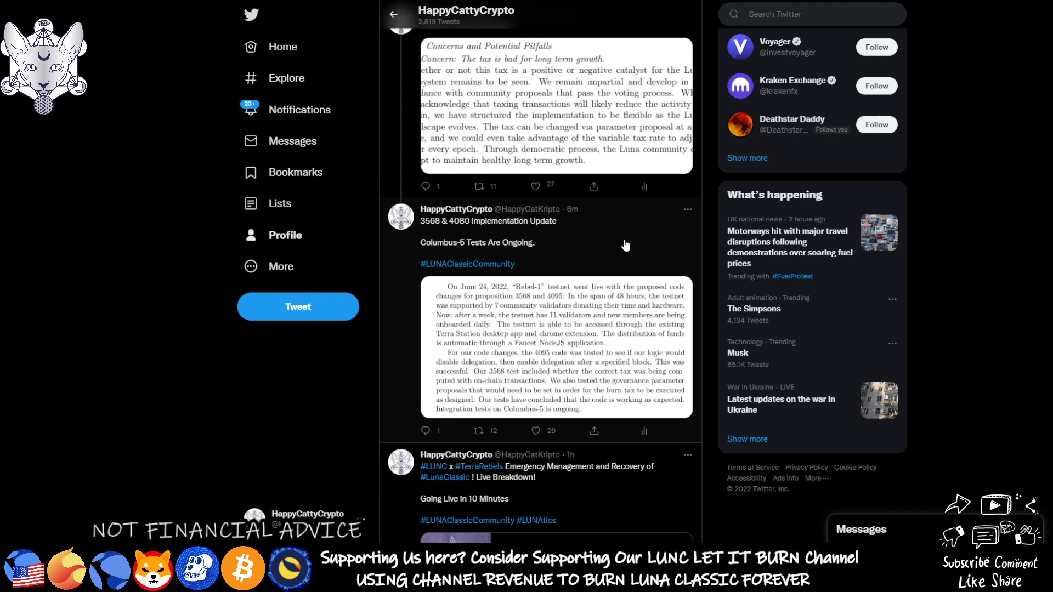
{"action": "left_click", "coordinate": [534, 187]}
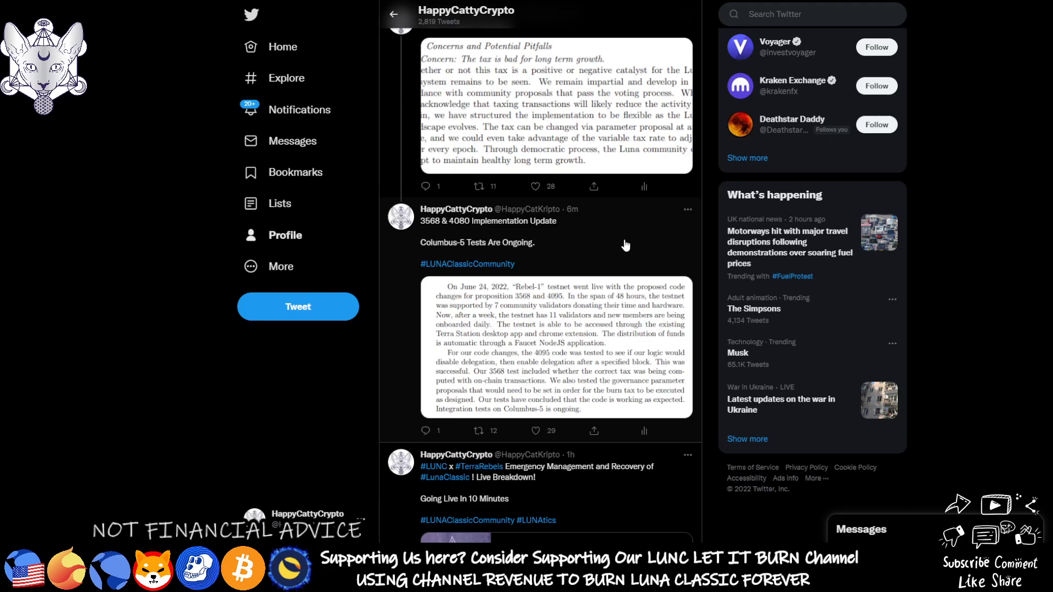
{"action": "left_click", "coordinate": [517, 187]}
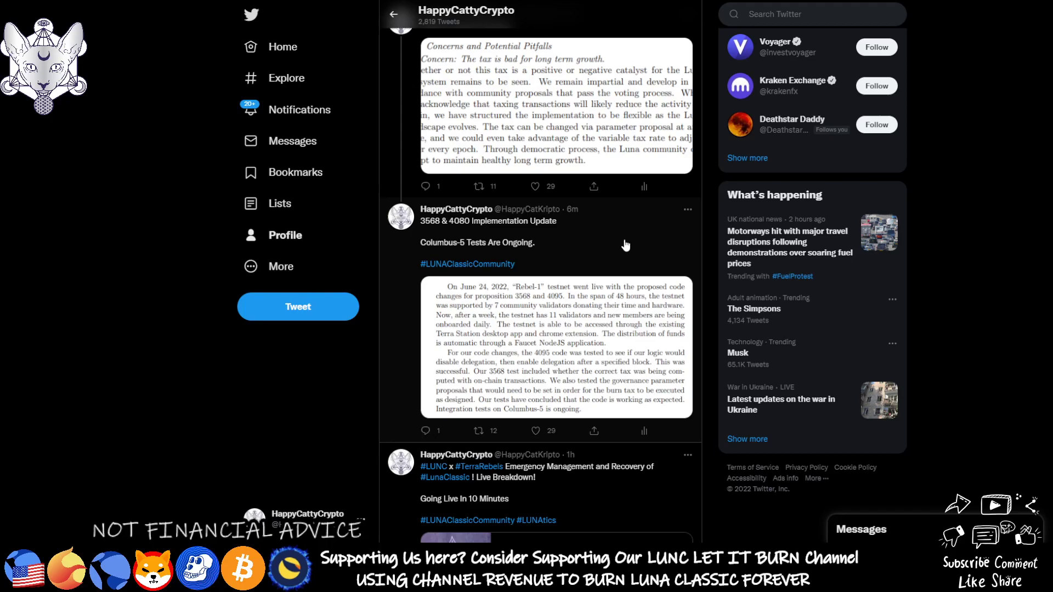
{"action": "left_click", "coordinate": [533, 430]}
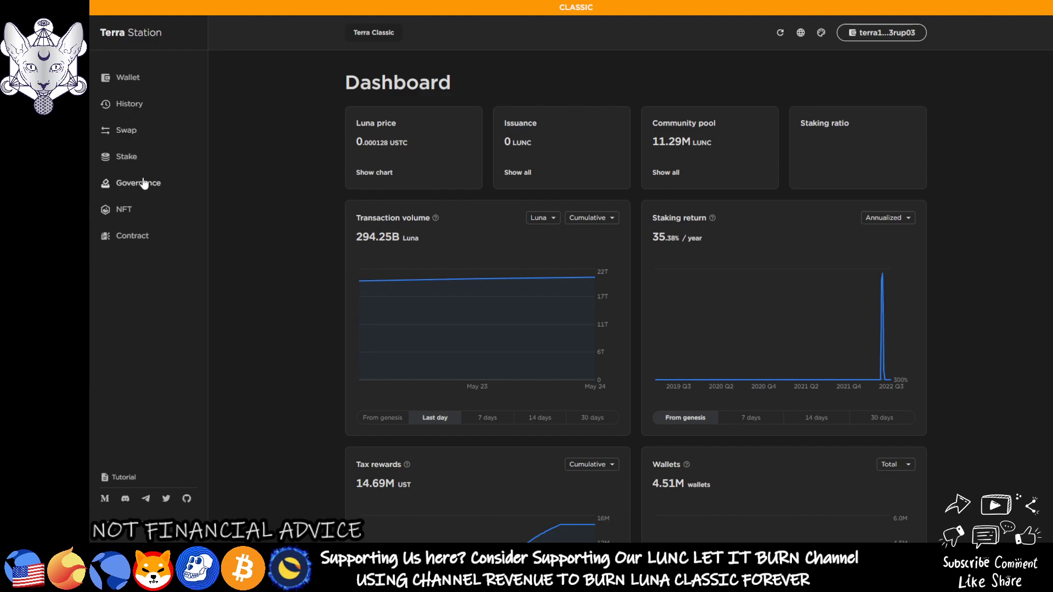
- From Governance, open passed proposal 3568 (Tax/Burn 1.2%) and list its 28 Yes-voting validators
{"action": "left_click", "coordinate": [139, 183]}
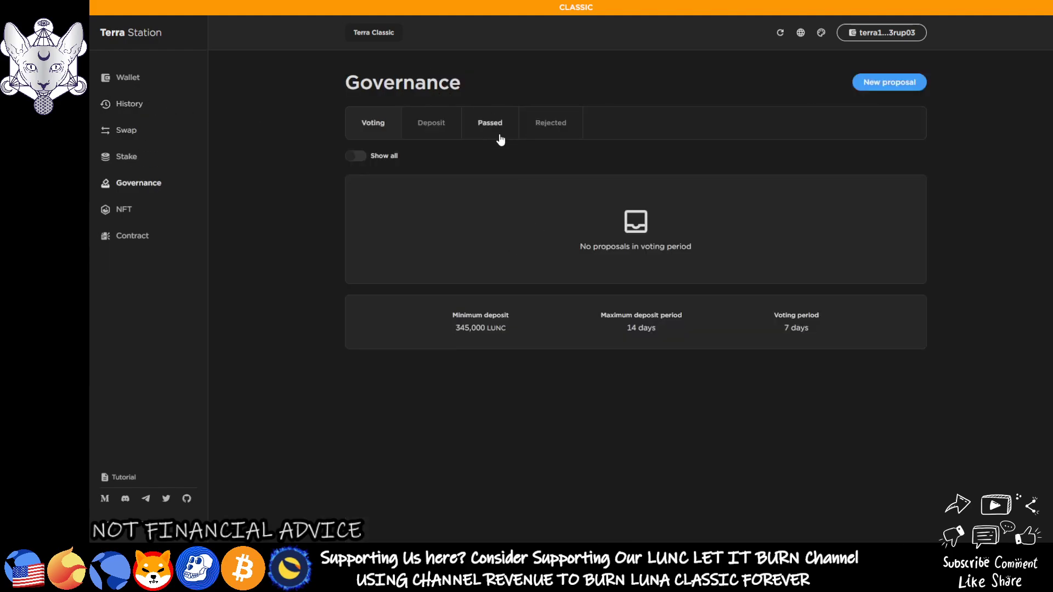
{"action": "left_click", "coordinate": [489, 122]}
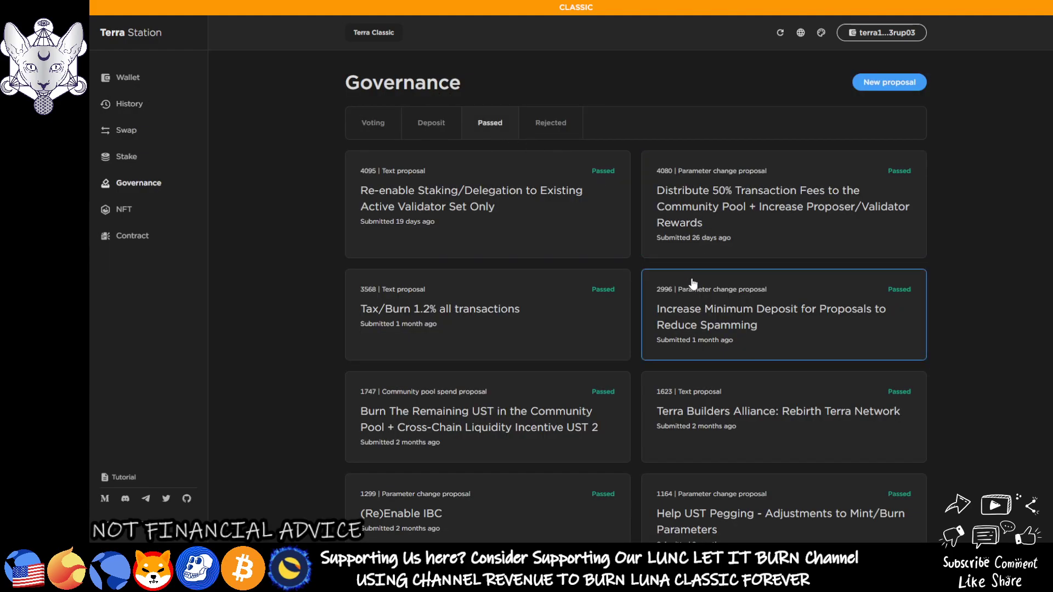
{"action": "left_click", "coordinate": [438, 308]}
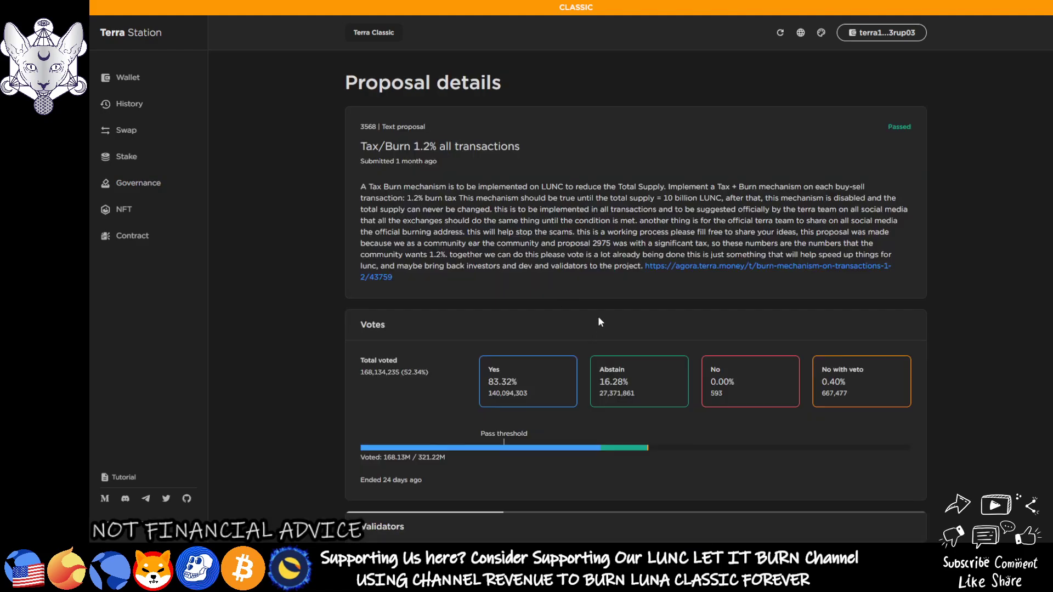
{"action": "scroll", "scroll_direction": "down", "scroll_amount": 3}
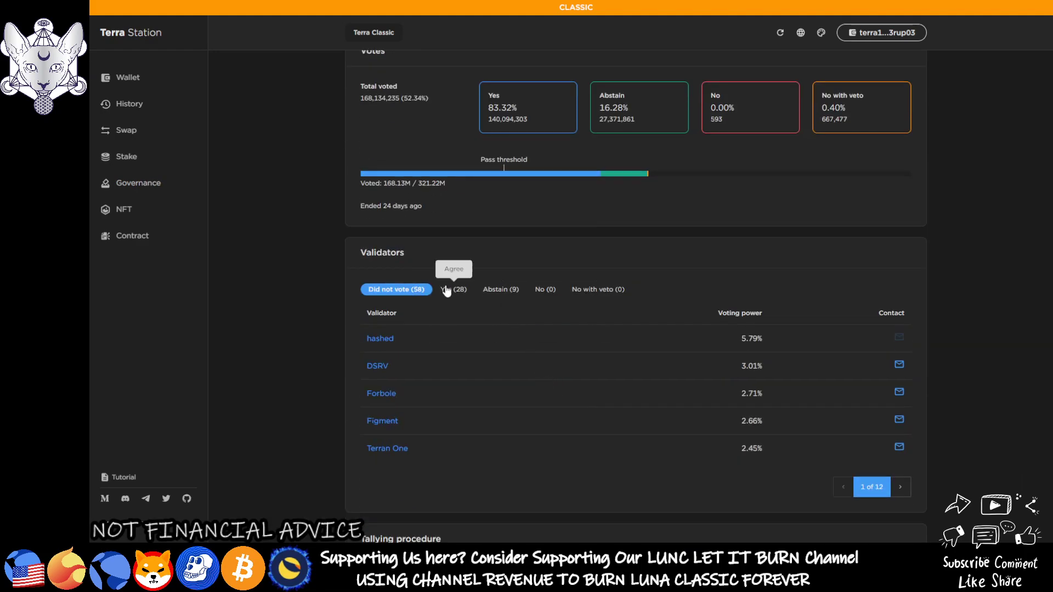
{"action": "left_click", "coordinate": [453, 289]}
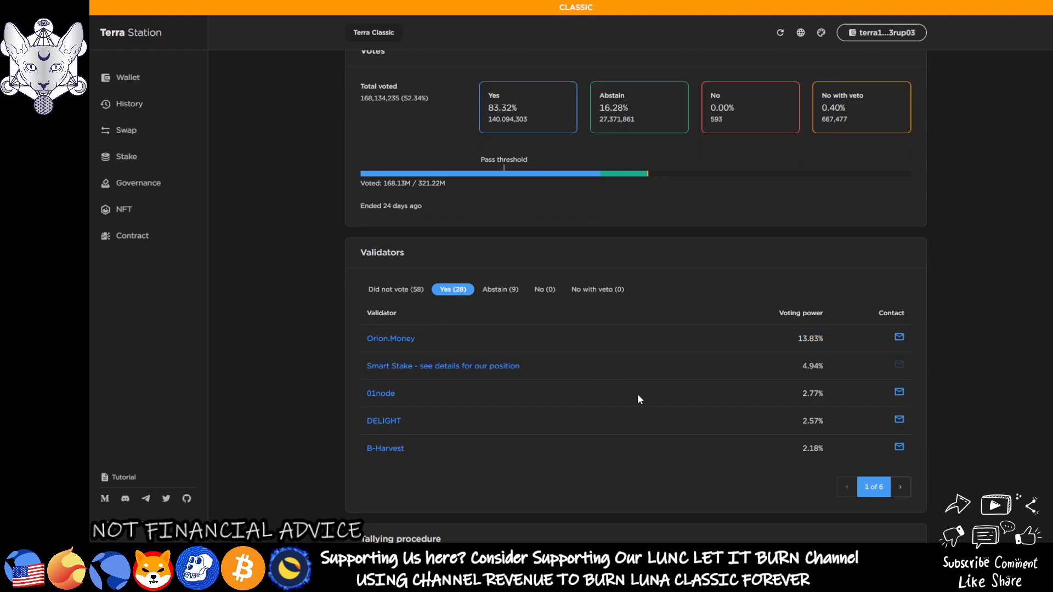
{"action": "mouse_move", "coordinate": [650, 469]}
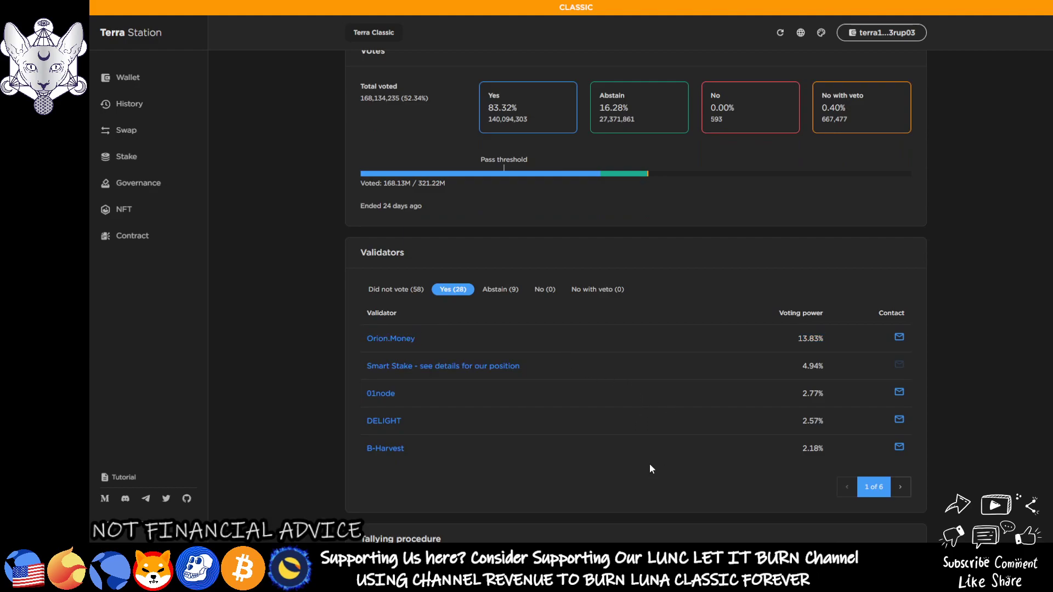
{"action": "mouse_move", "coordinate": [259, 262]}
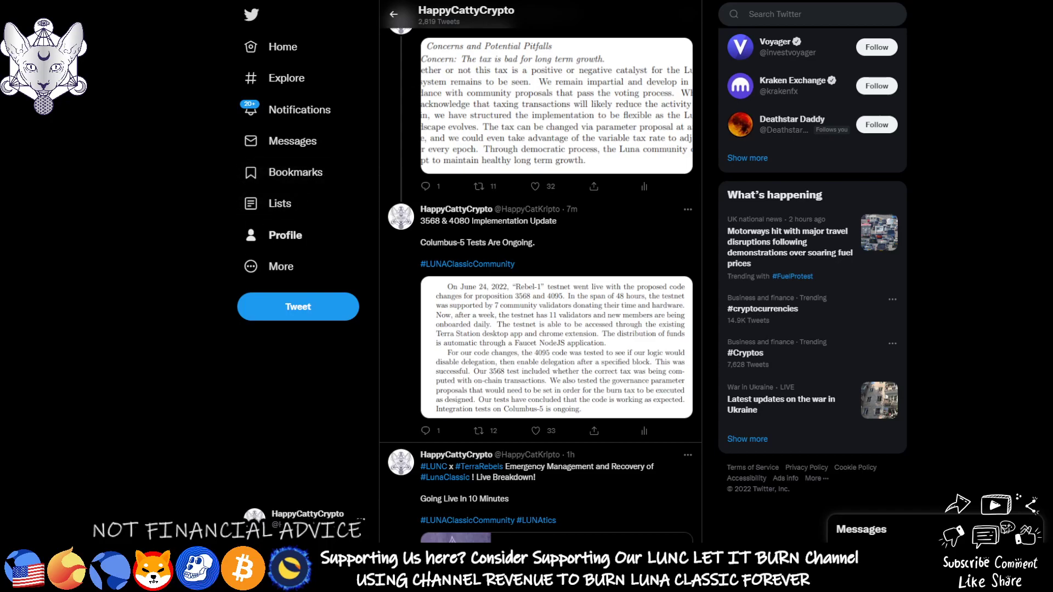
{"action": "scroll", "scroll_direction": "down", "scroll_amount": 3}
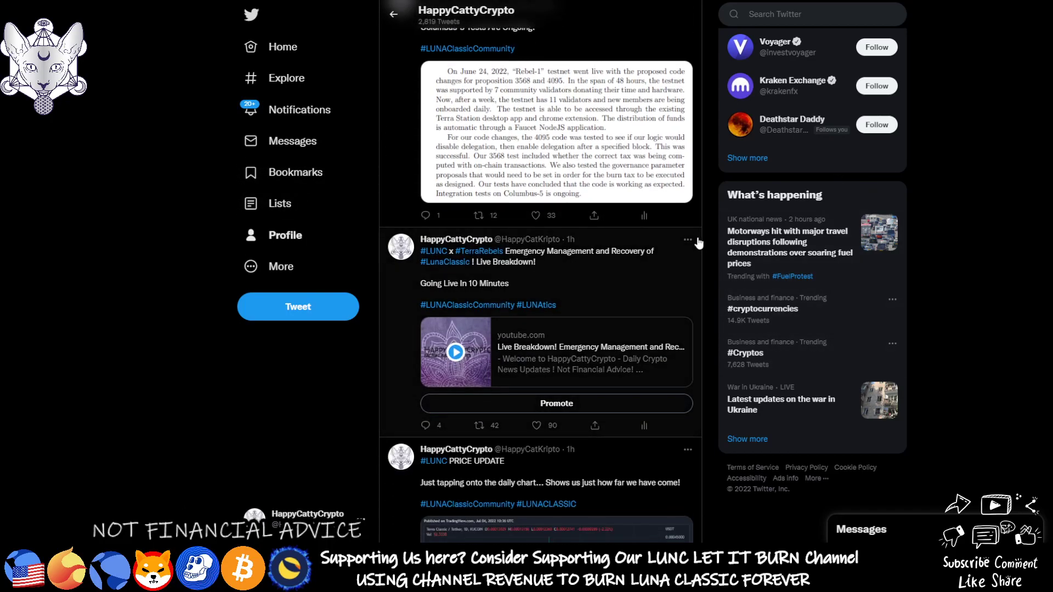
{"action": "scroll", "scroll_direction": "down", "scroll_amount": 3}
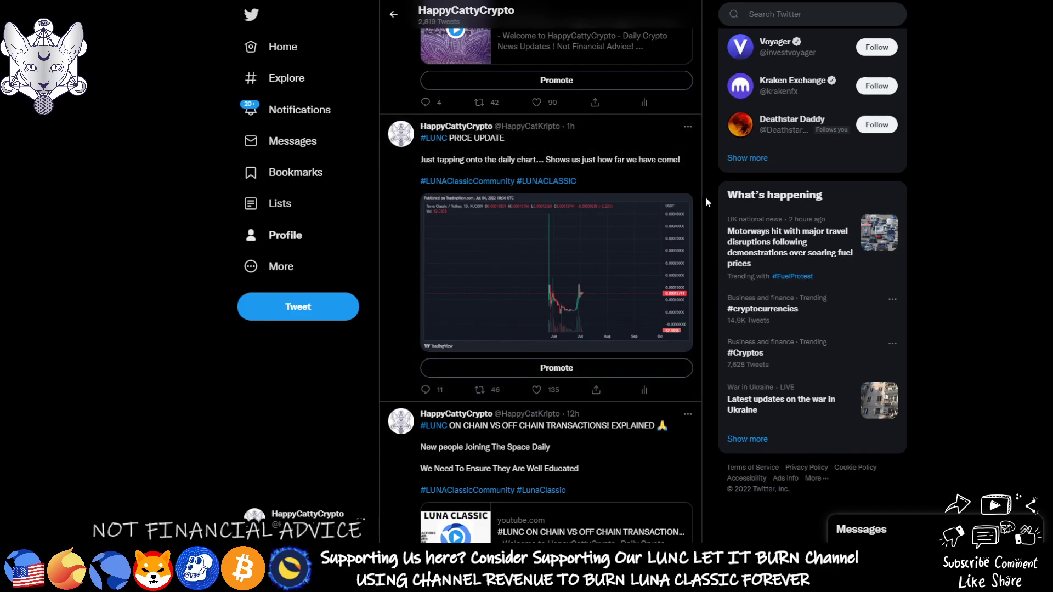
{"action": "scroll", "scroll_direction": "down", "scroll_amount": 3}
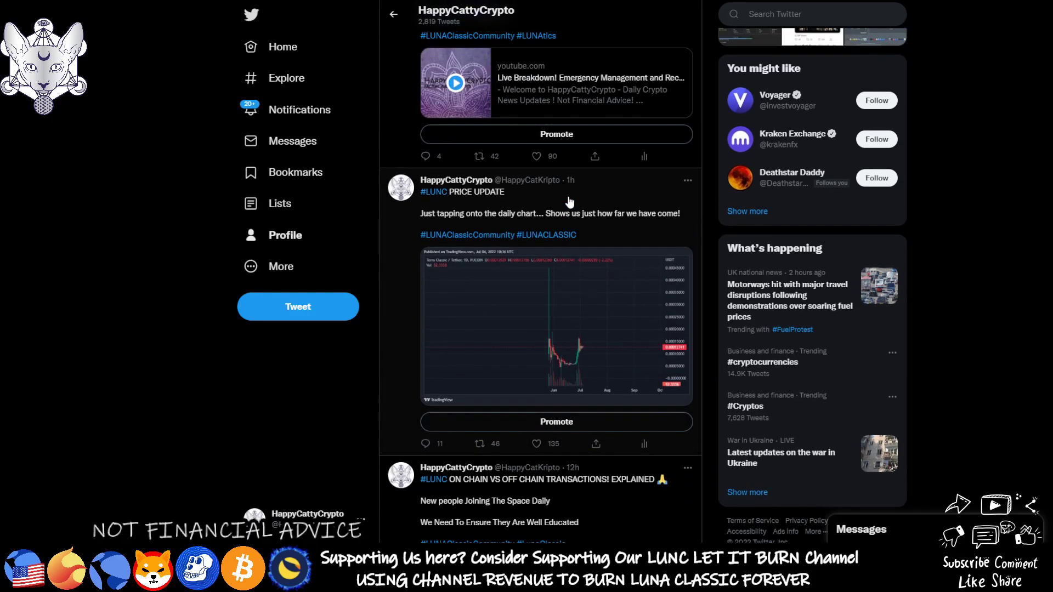
{"action": "mouse_move", "coordinate": [597, 194]}
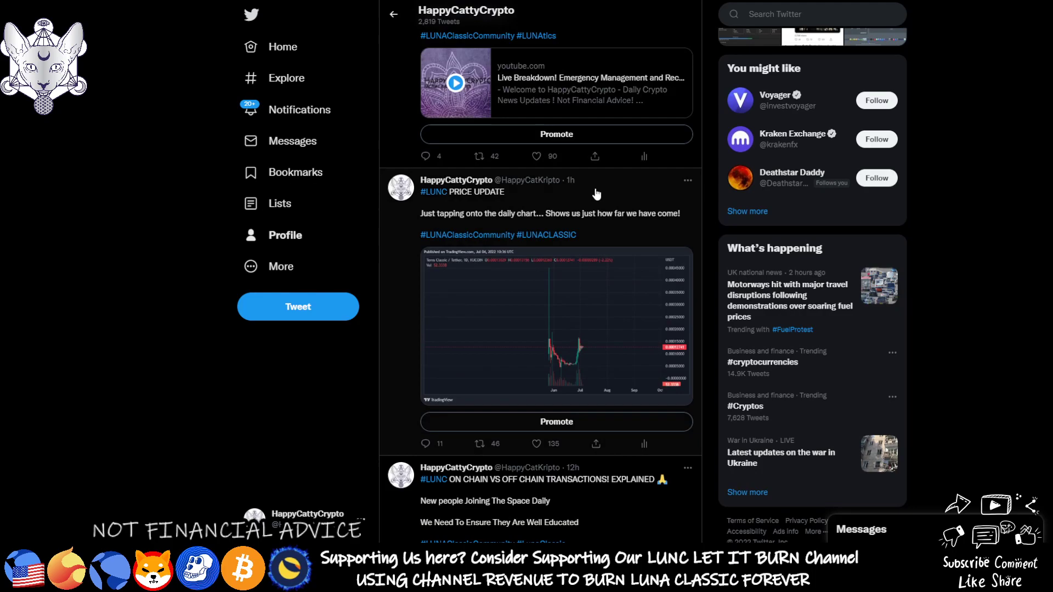
{"action": "left_click", "coordinate": [535, 443]}
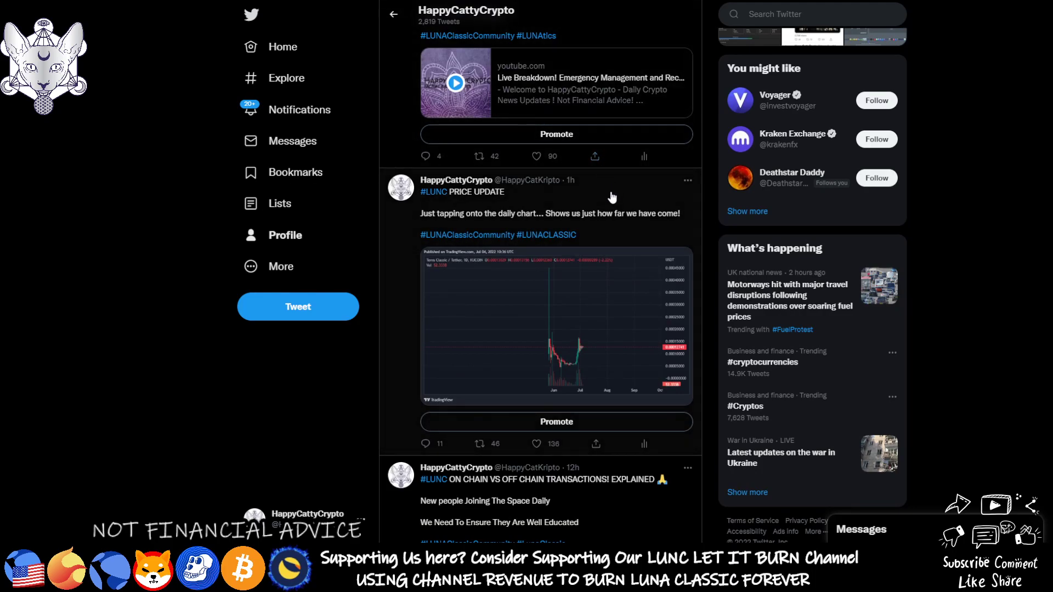
{"action": "scroll", "scroll_direction": "down", "scroll_amount": 3}
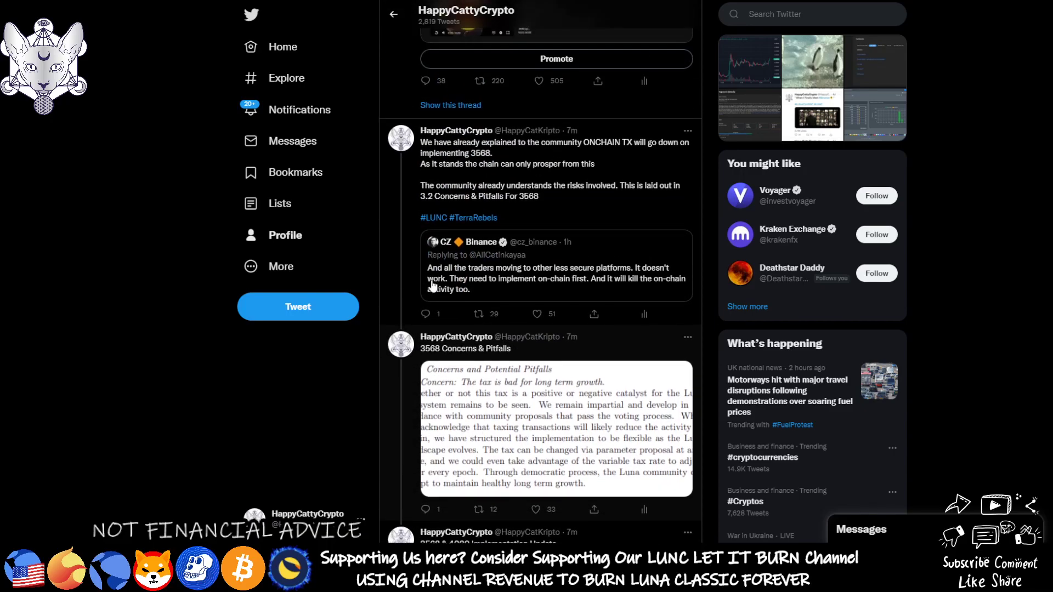
{"action": "mouse_move", "coordinate": [228, 199]}
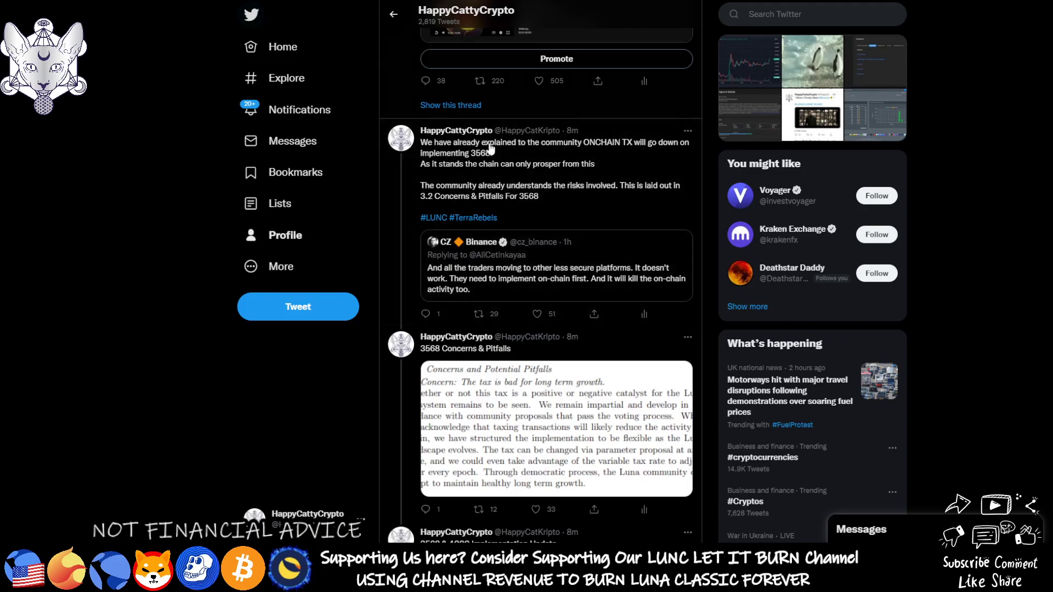
{"action": "scroll", "scroll_direction": "down", "scroll_amount": 3}
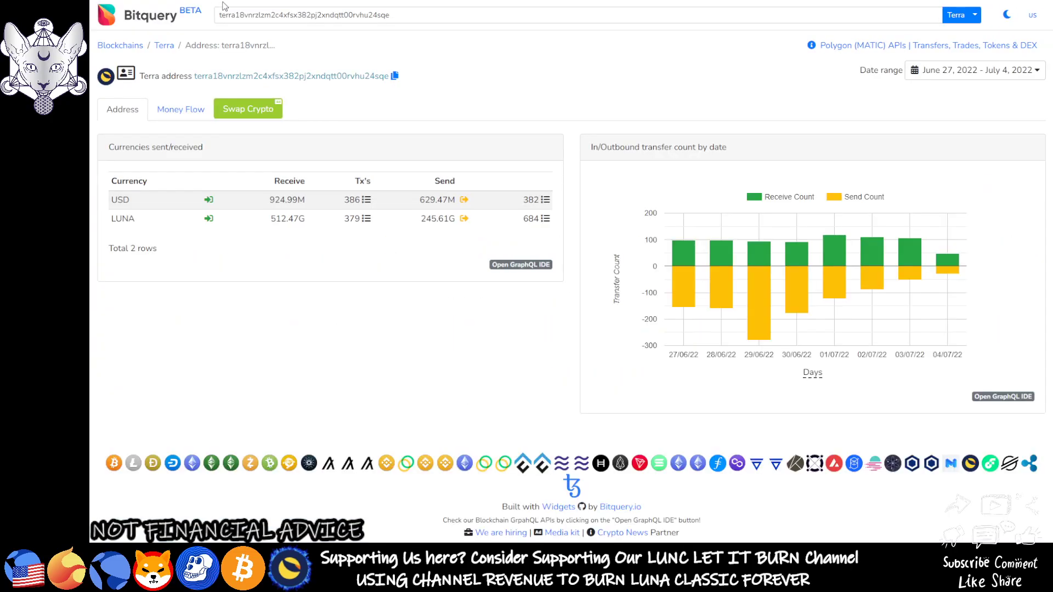
- Clear the Bitquery date range so the wallet's transfers span September 2021 to July 2022
{"action": "left_click", "coordinate": [974, 70]}
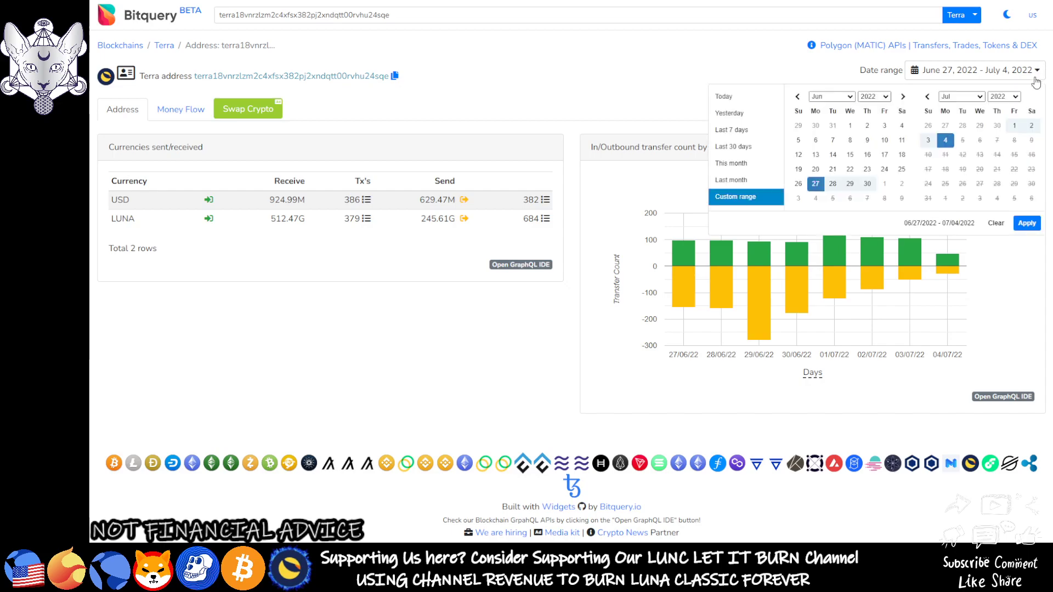
{"action": "left_click", "coordinate": [1027, 222]}
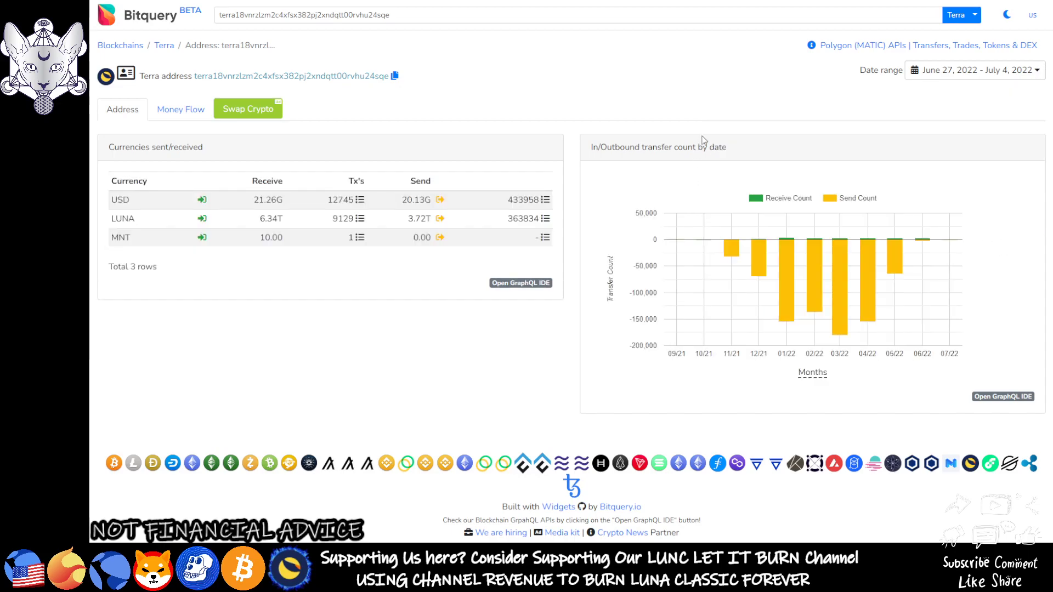
{"action": "mouse_move", "coordinate": [596, 124]}
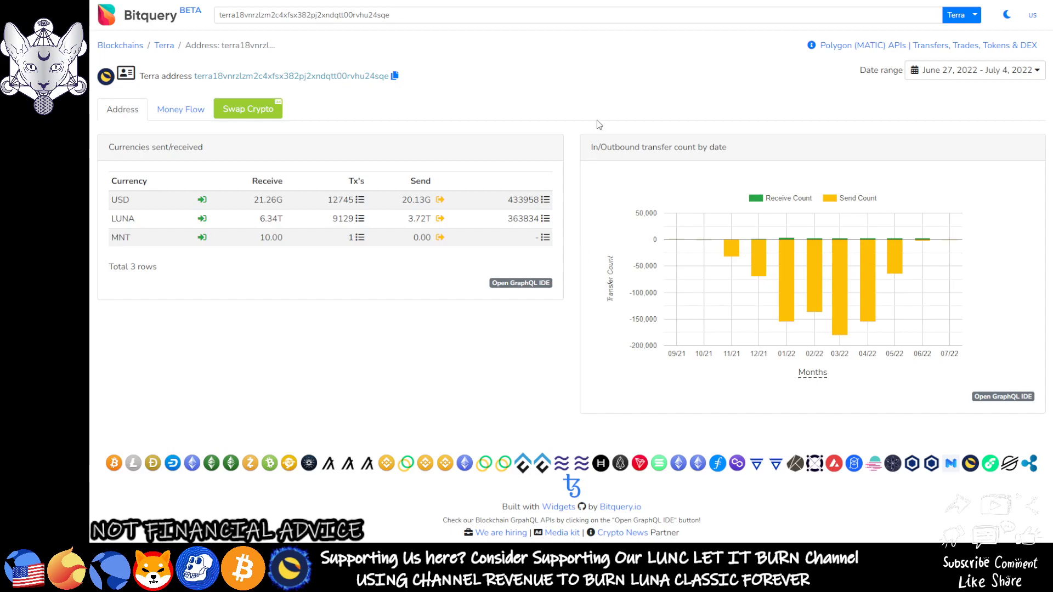
{"action": "mouse_move", "coordinate": [556, 179]}
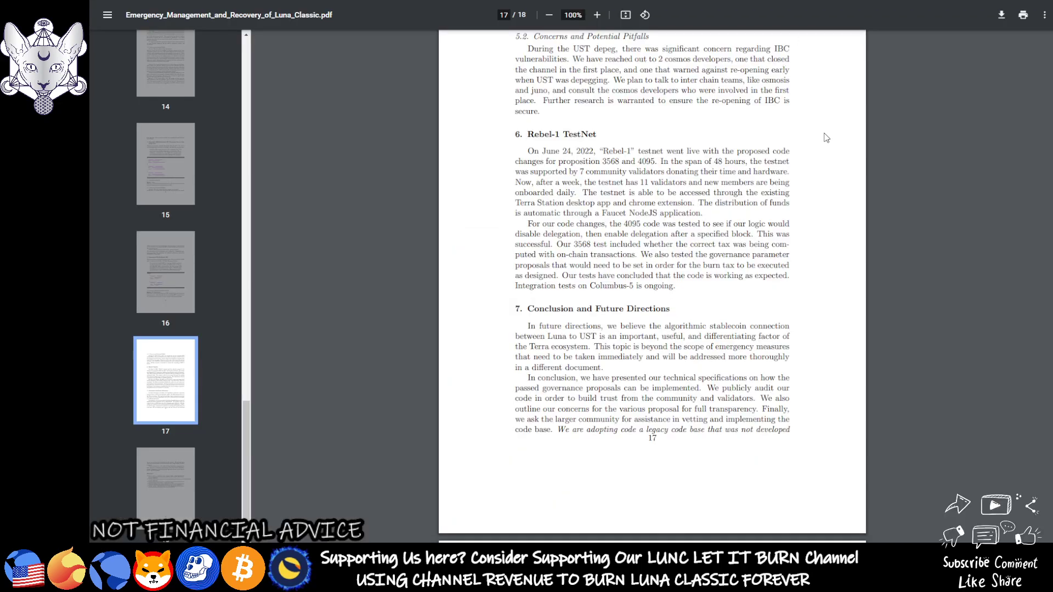
{"action": "mouse_move", "coordinate": [958, 330]}
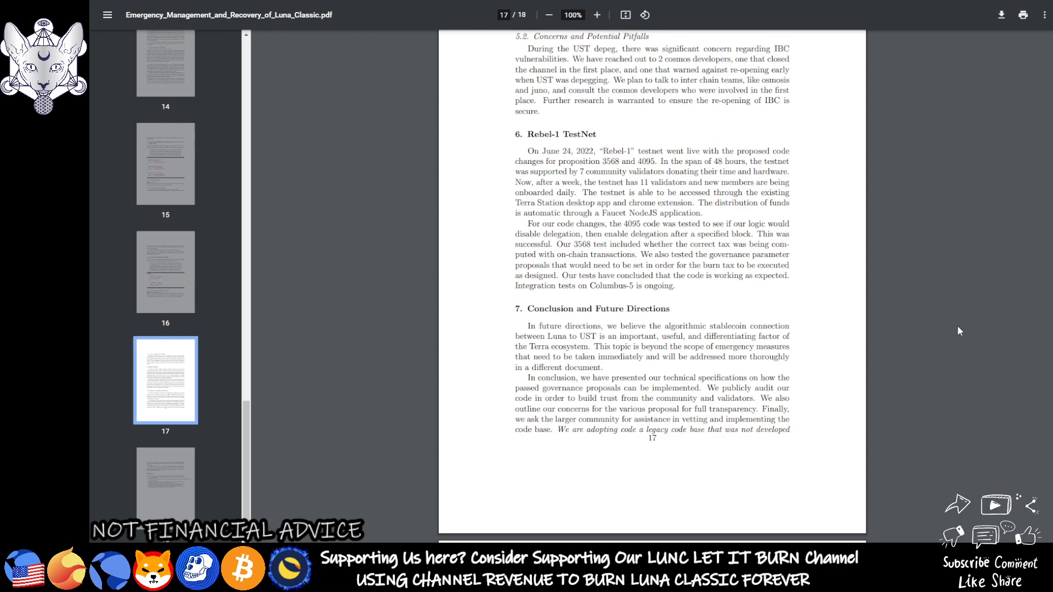
{"action": "mouse_move", "coordinate": [203, 45]}
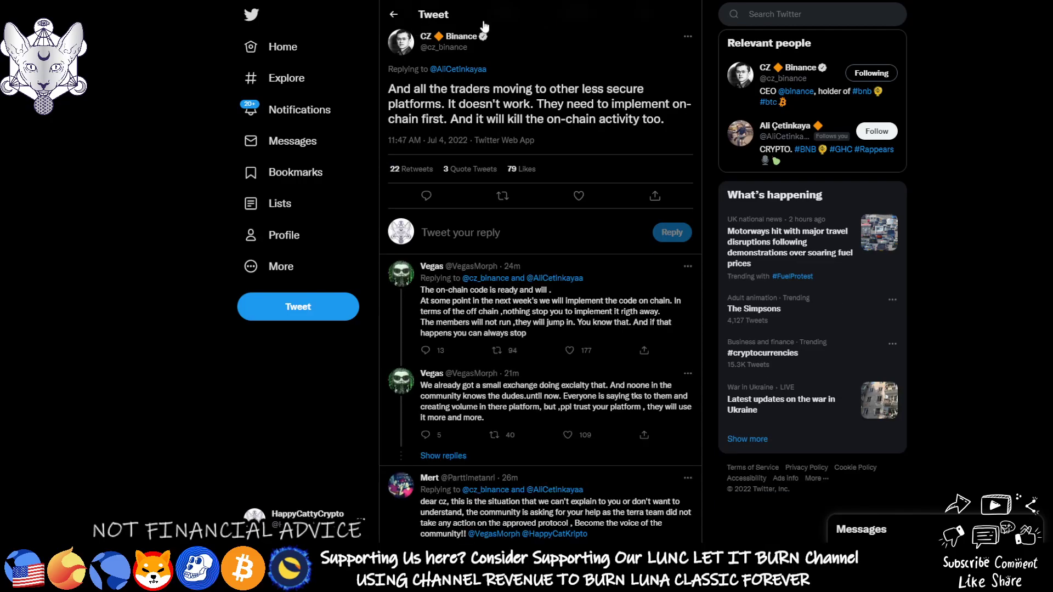
- Read through the Binance on-chain implementation reply thread, then return to the home timeline
{"action": "scroll", "scroll_direction": "down", "scroll_amount": 3}
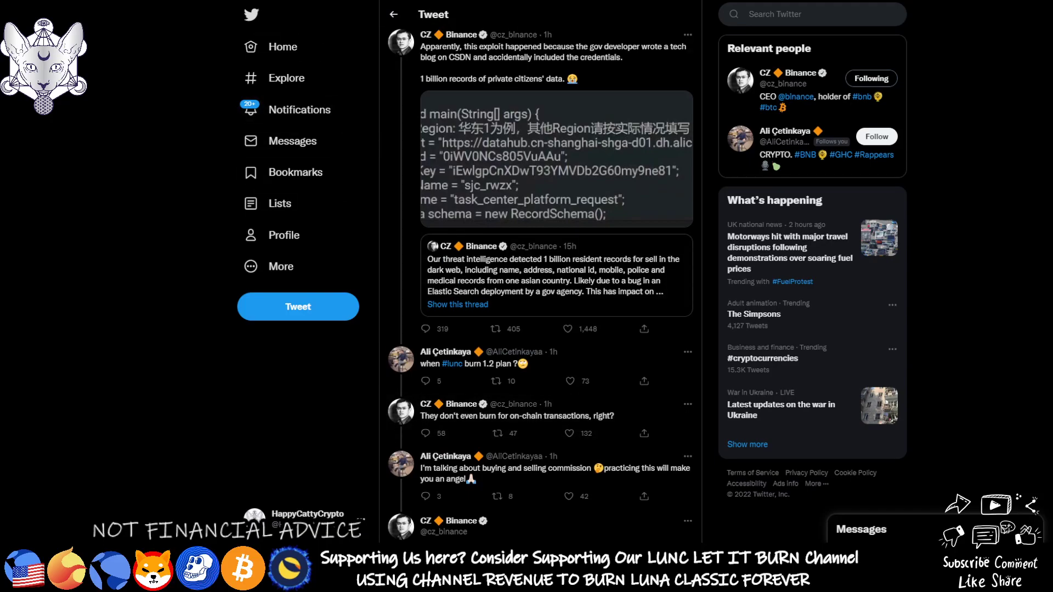
{"action": "scroll", "scroll_direction": "down", "scroll_amount": 3}
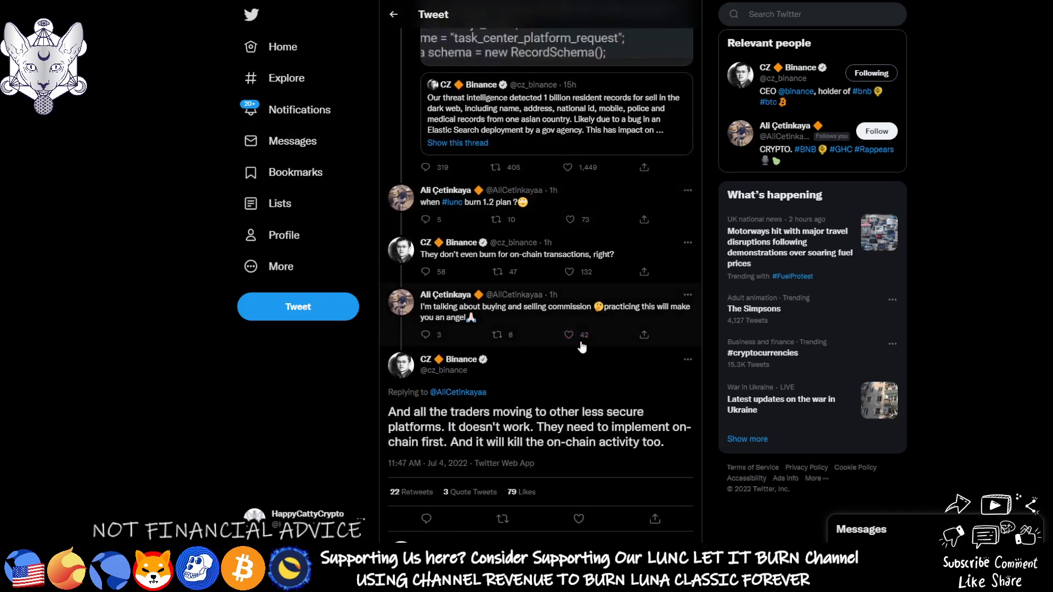
{"action": "mouse_move", "coordinate": [475, 294]}
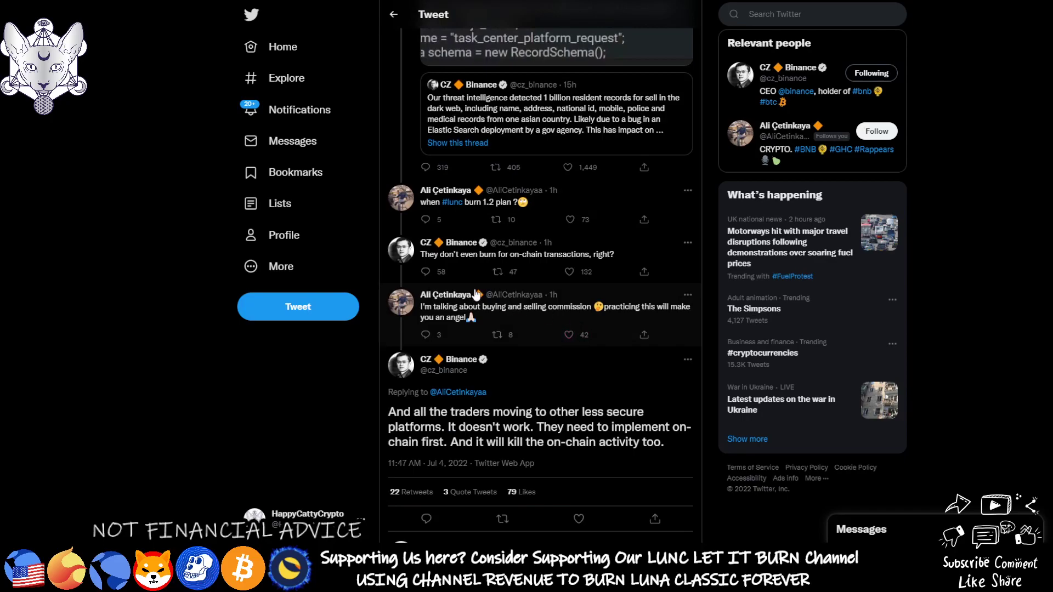
{"action": "mouse_move", "coordinate": [447, 294]}
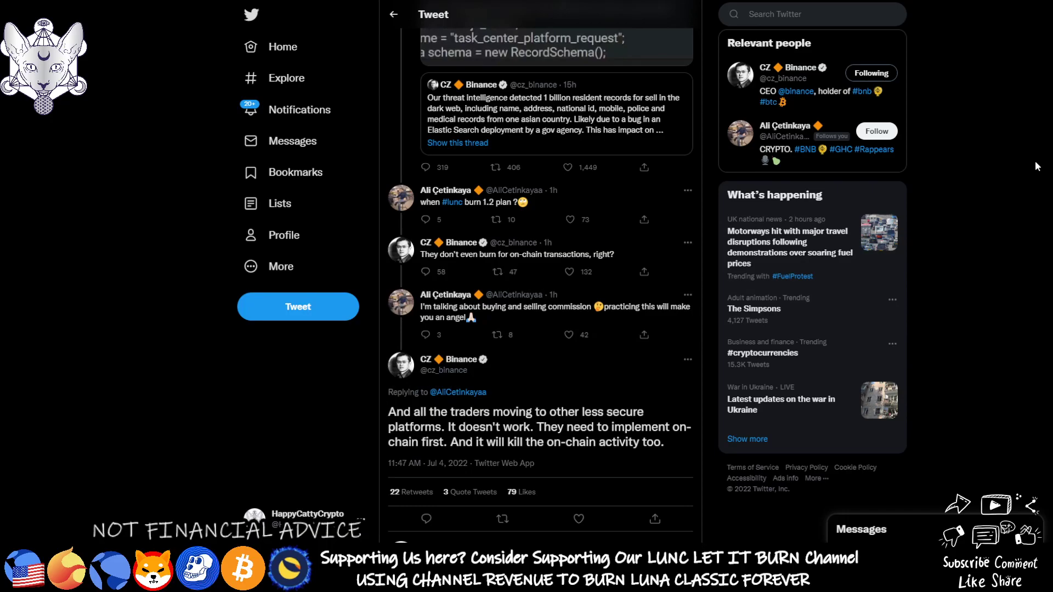
{"action": "left_click", "coordinate": [282, 46]}
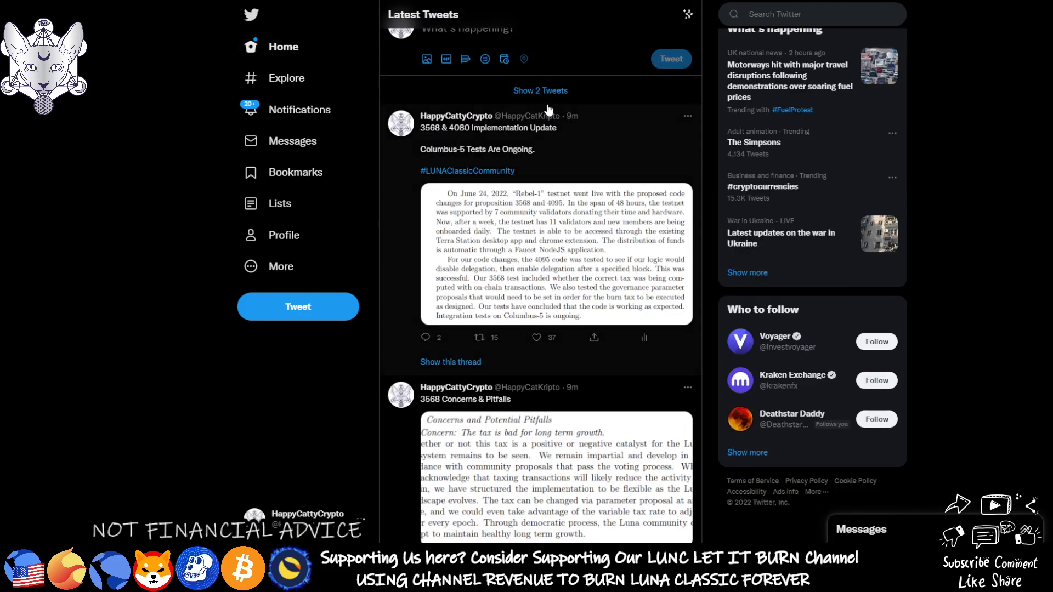
- Load the two newer tweets and scroll the timeline to the Vegas reply and MEXC Black Whale listing
{"action": "left_click", "coordinate": [540, 91]}
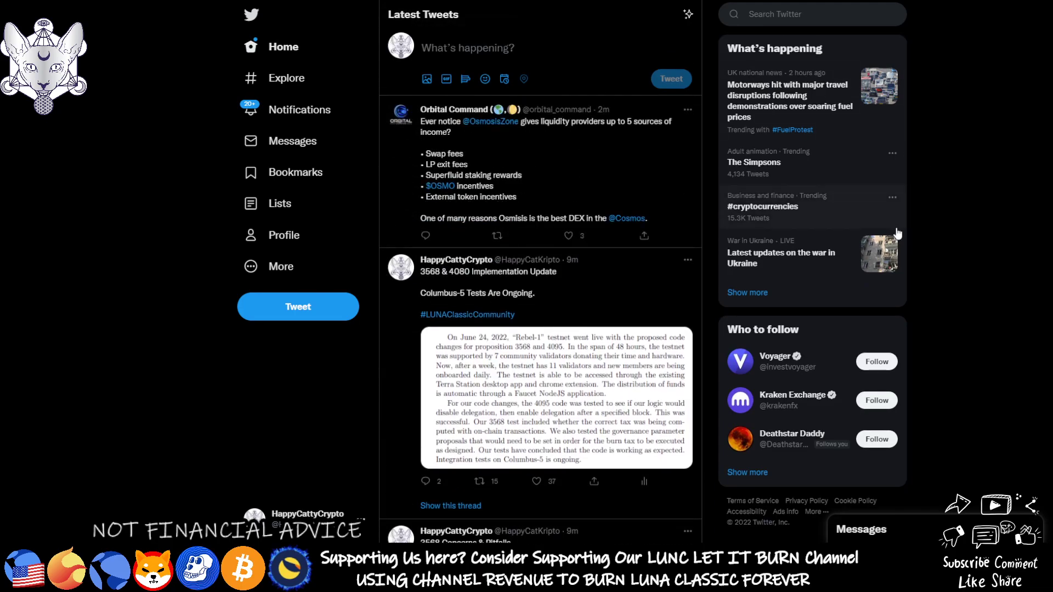
{"action": "scroll", "scroll_direction": "down", "scroll_amount": 3}
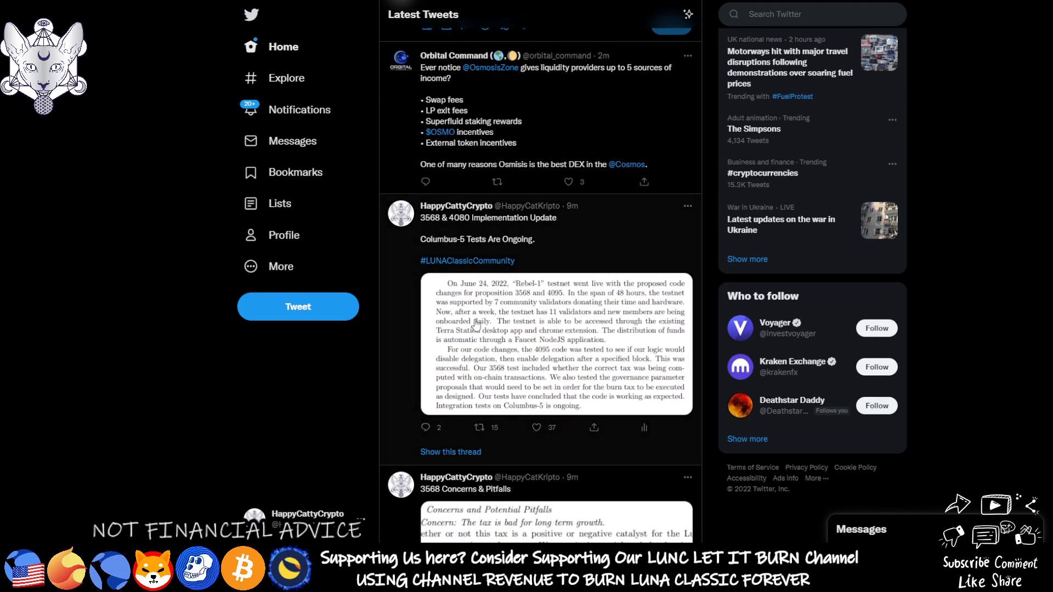
{"action": "scroll", "scroll_direction": "down", "scroll_amount": 3}
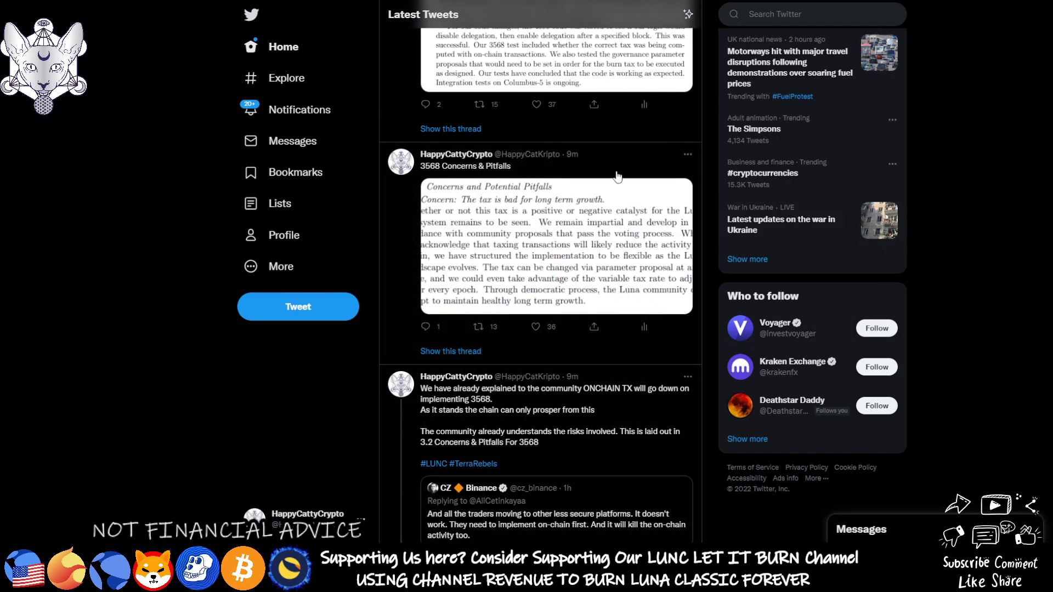
{"action": "mouse_move", "coordinate": [928, 148]}
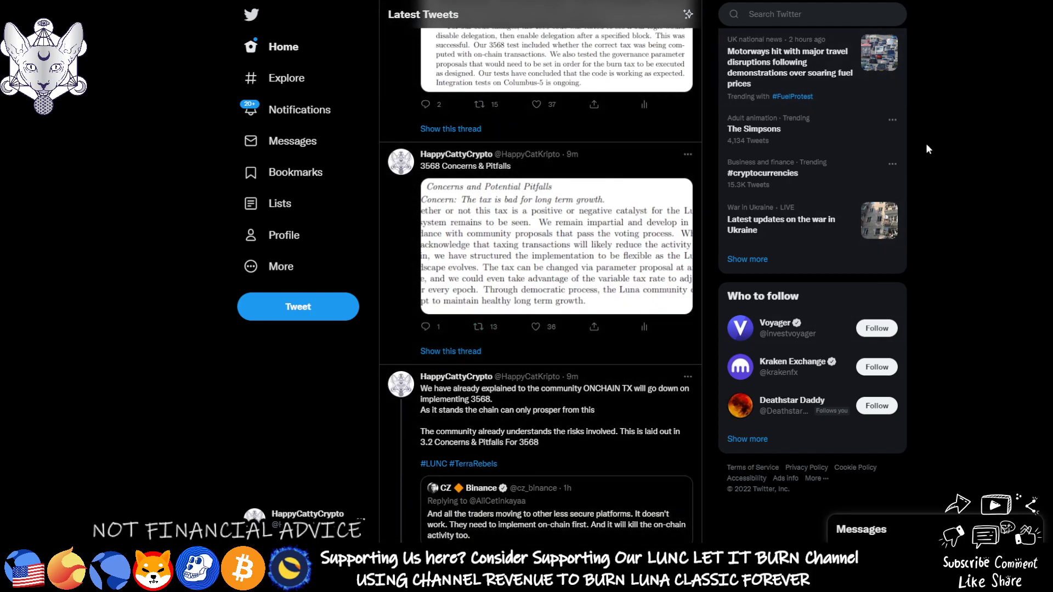
{"action": "mouse_move", "coordinate": [928, 152]}
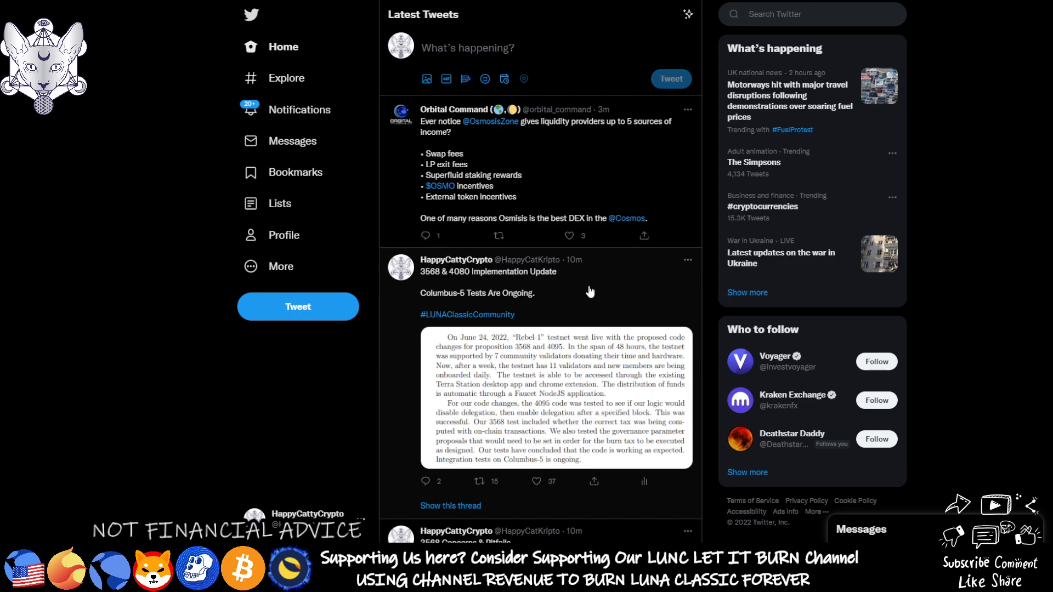
{"action": "scroll", "scroll_direction": "down", "scroll_amount": 3}
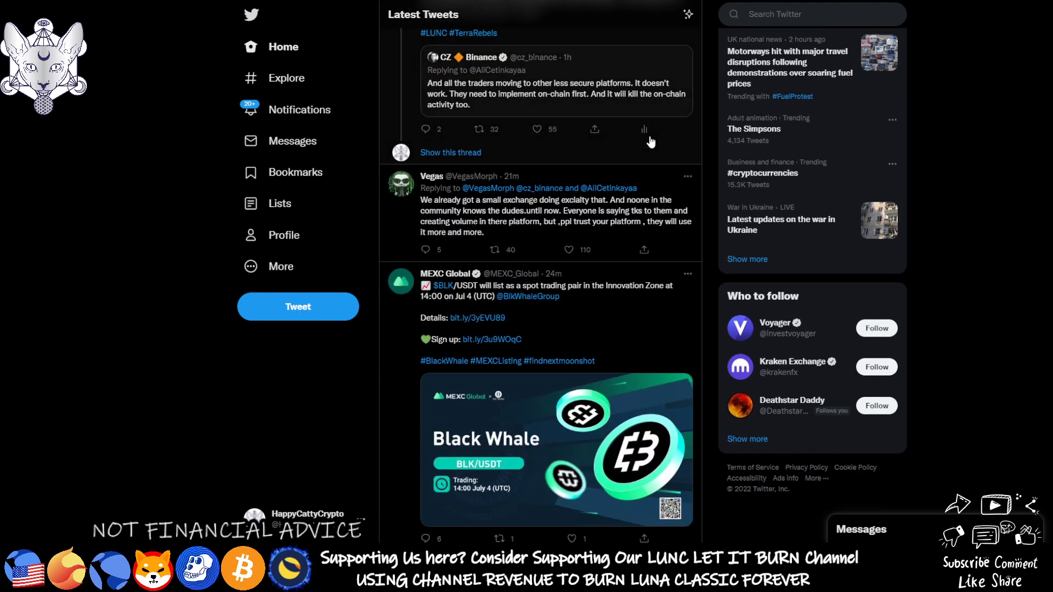
{"action": "mouse_move", "coordinate": [914, 186]}
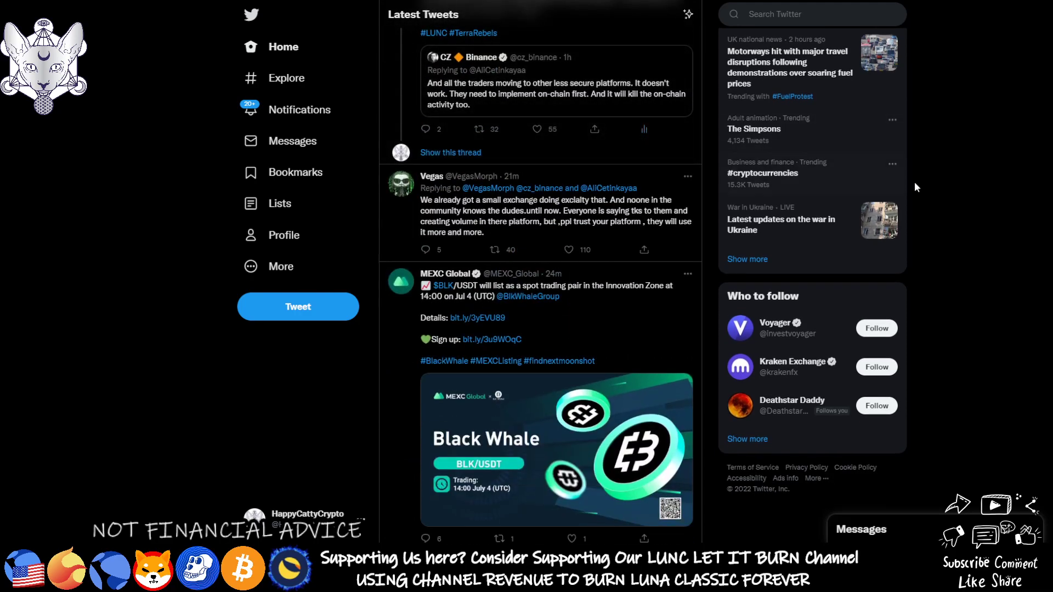
{"action": "mouse_move", "coordinate": [953, 166]}
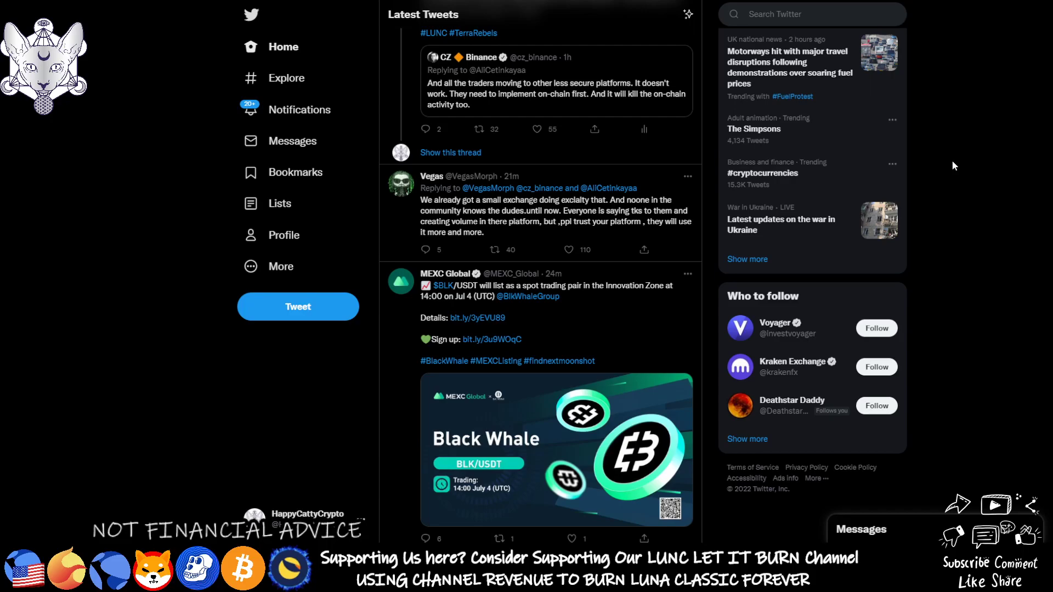